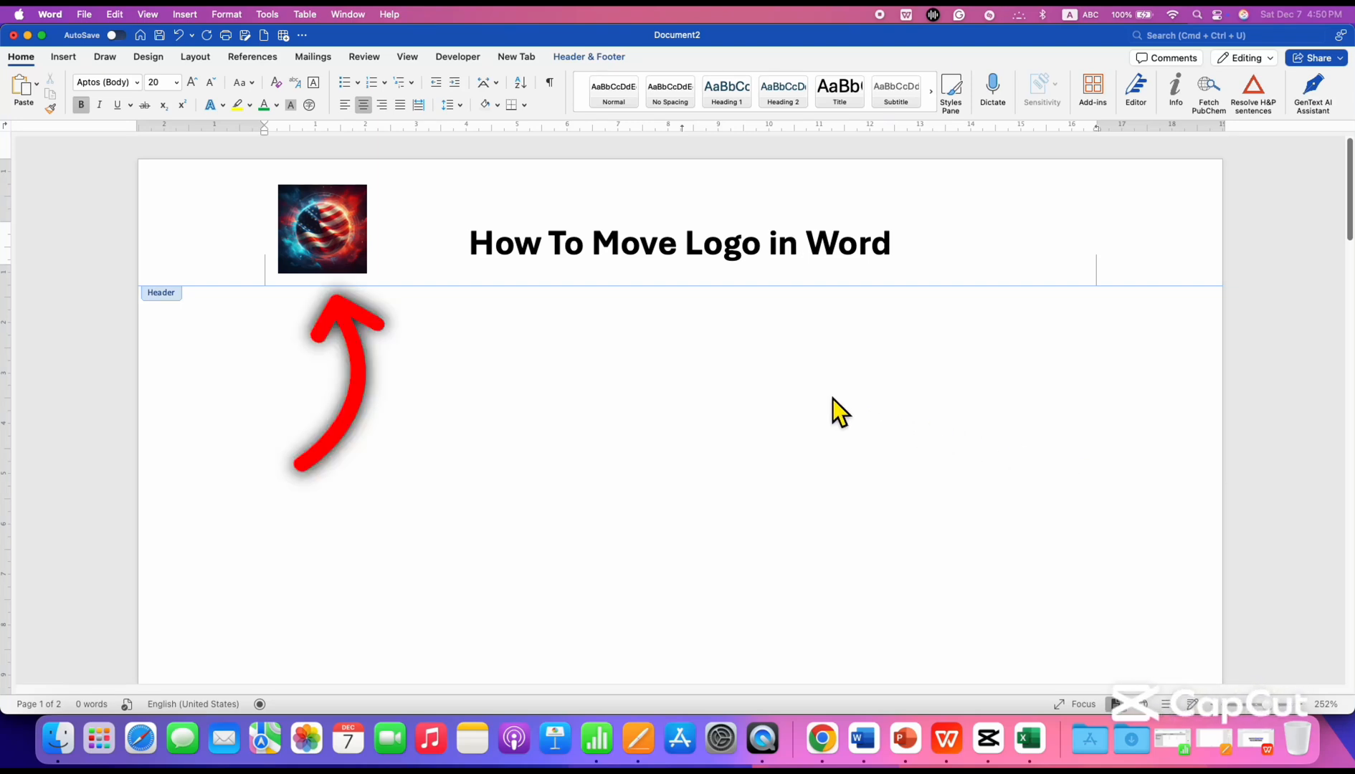
Drag the header logo from beside the title across it to the header's right end
{"action": "left_click", "coordinate": [321, 228]}
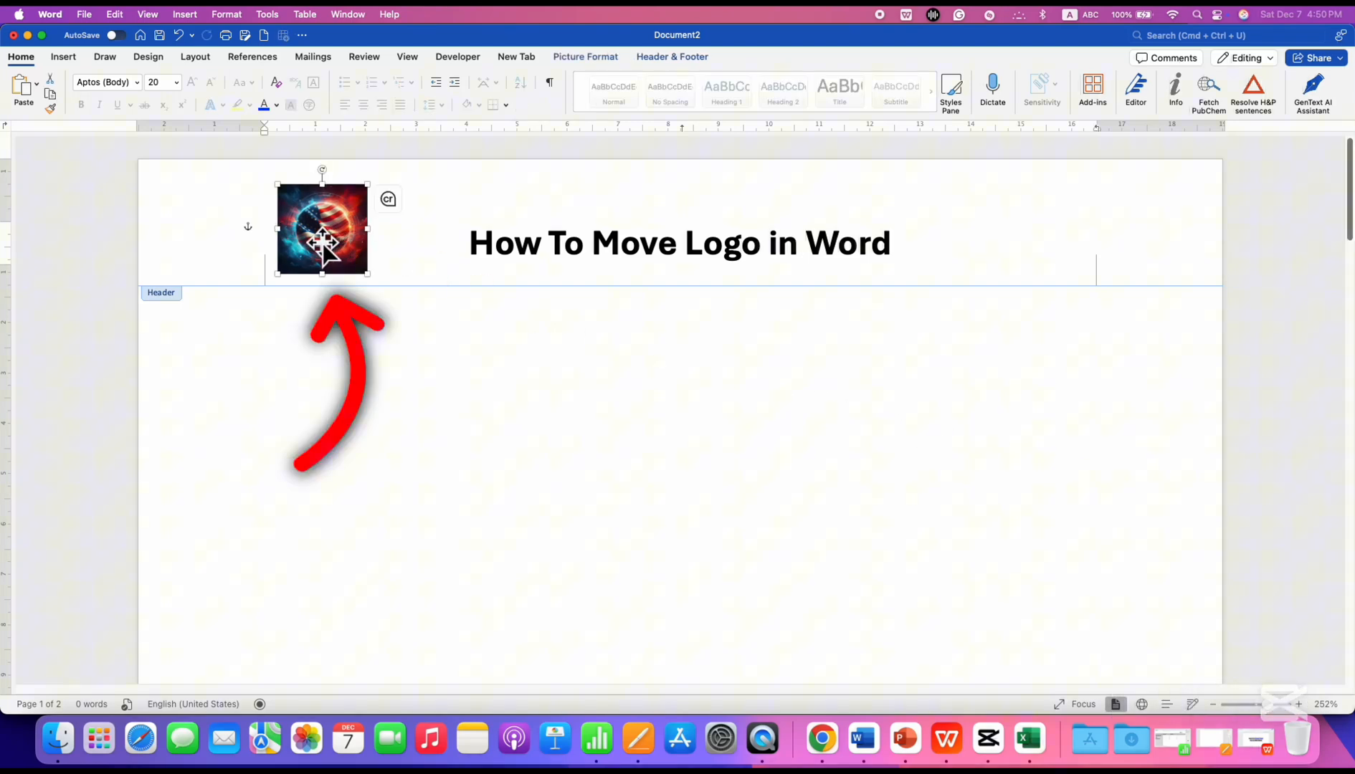
{"action": "left_click_drag", "start_coordinate": [321, 226], "coordinate": [417, 225]}
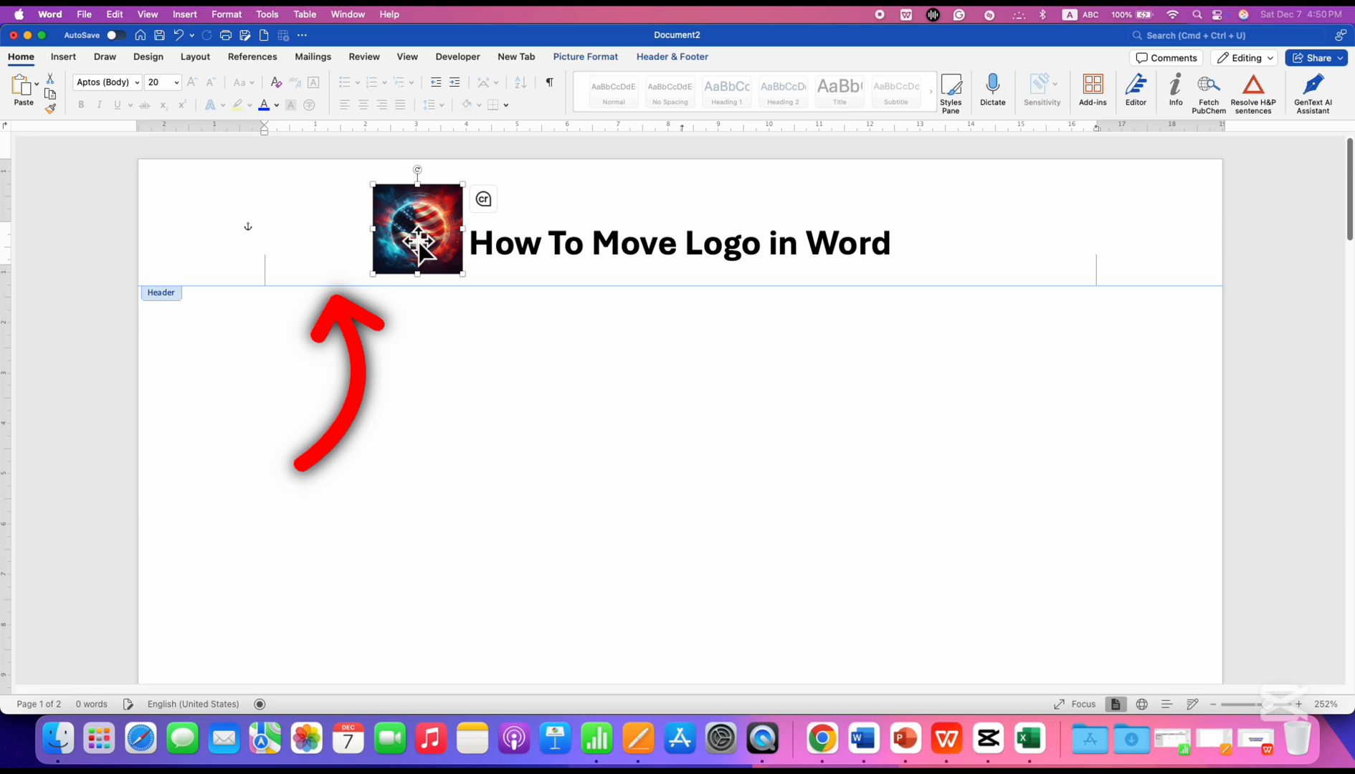
{"action": "left_click_drag", "start_coordinate": [418, 228], "coordinate": [910, 236]}
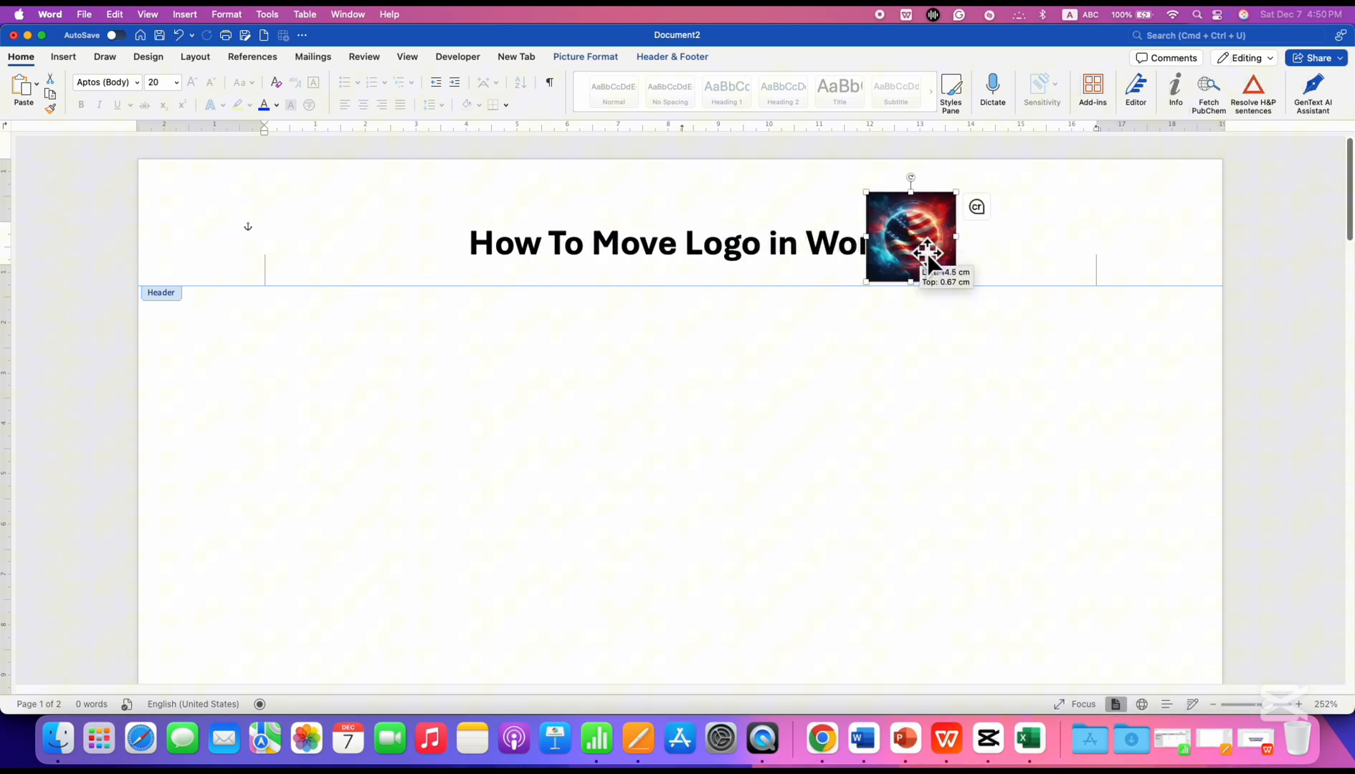
{"action": "left_click_drag", "start_coordinate": [911, 233], "coordinate": [1000, 238]}
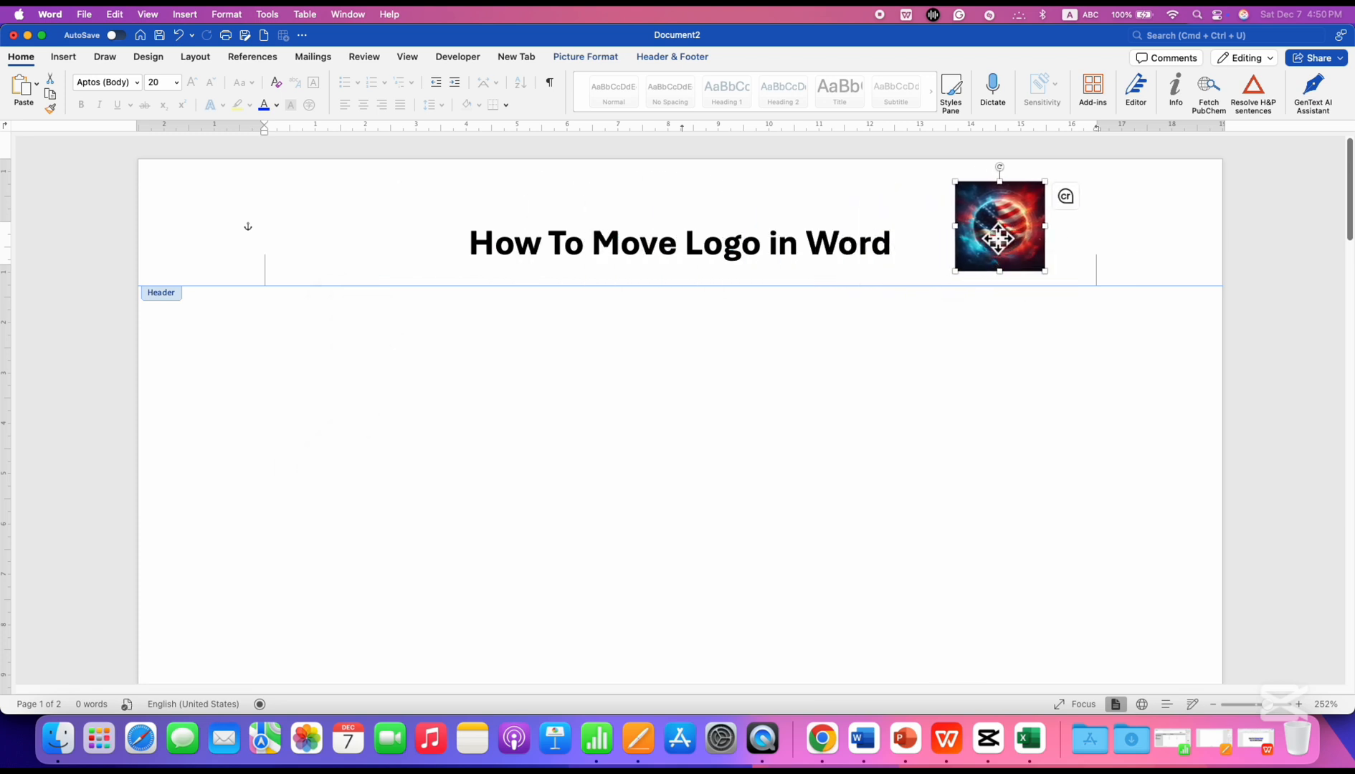
{"action": "left_click_drag", "start_coordinate": [998, 238], "coordinate": [998, 251]}
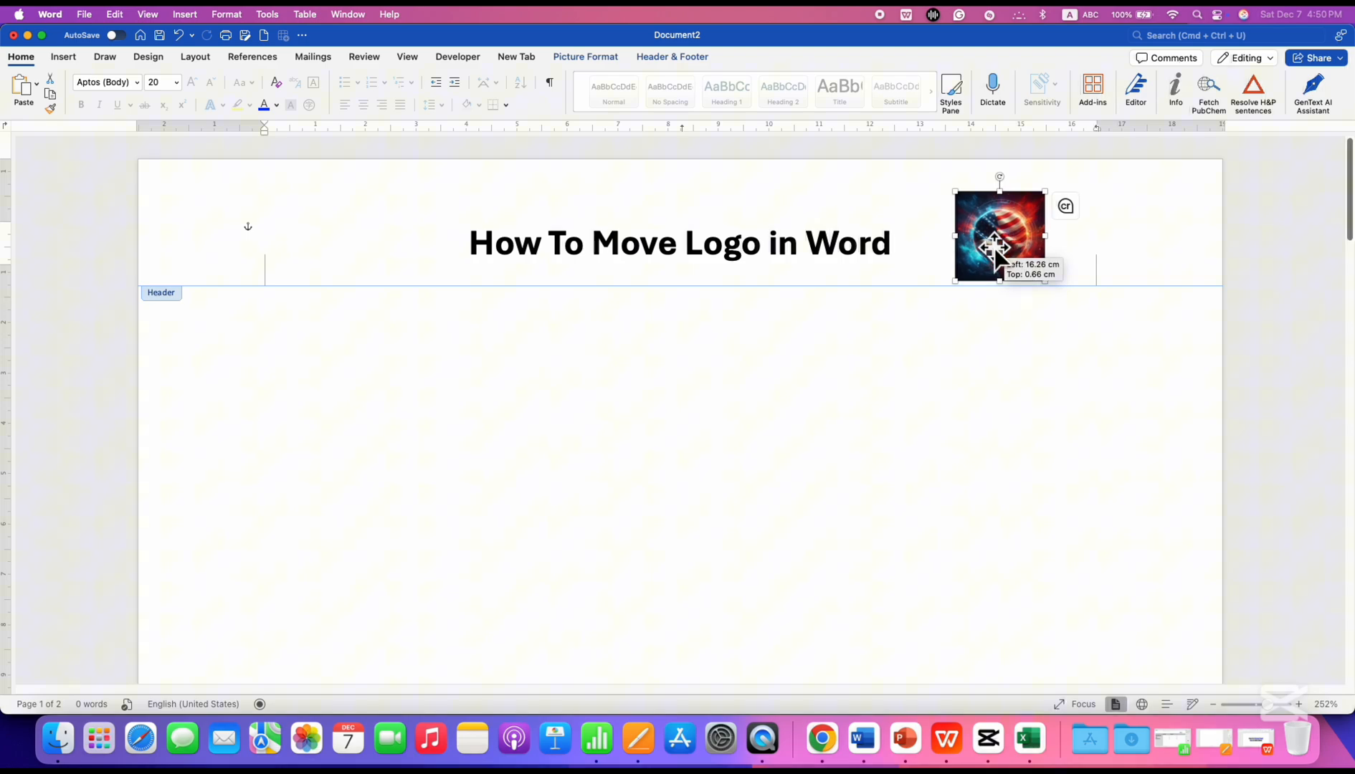
{"action": "left_click_drag", "start_coordinate": [998, 242], "coordinate": [345, 242]}
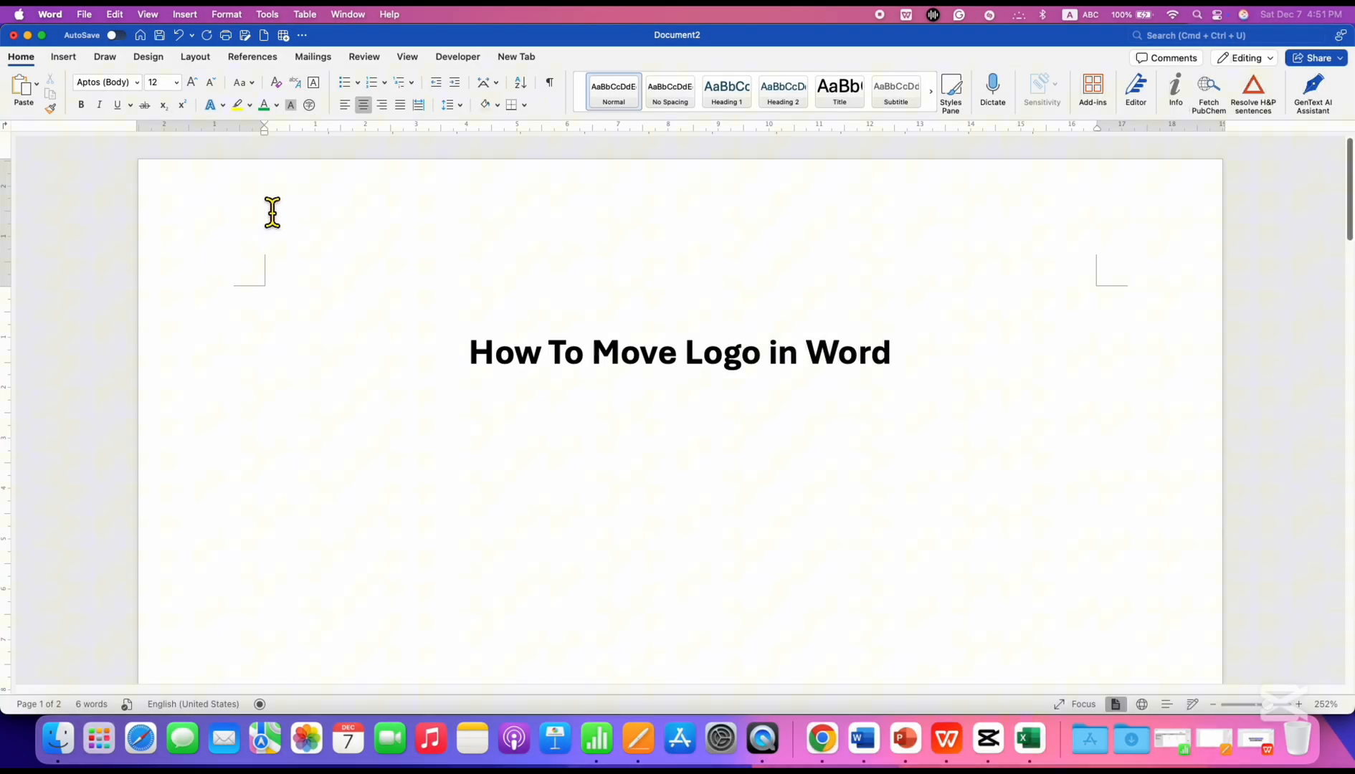
Insert the picture TSHIRT.jpeg from Downloads into the document body
{"action": "left_click", "coordinate": [62, 56]}
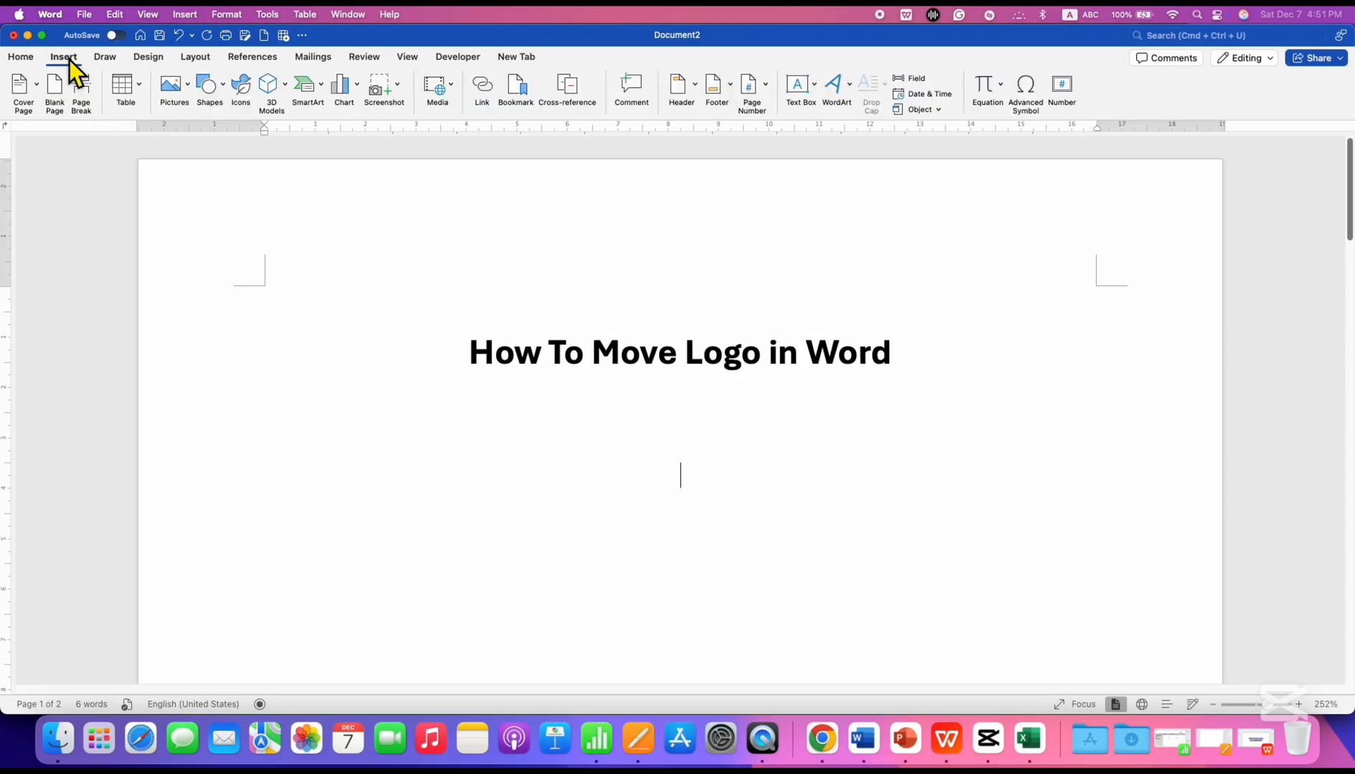
{"action": "left_click", "coordinate": [173, 86]}
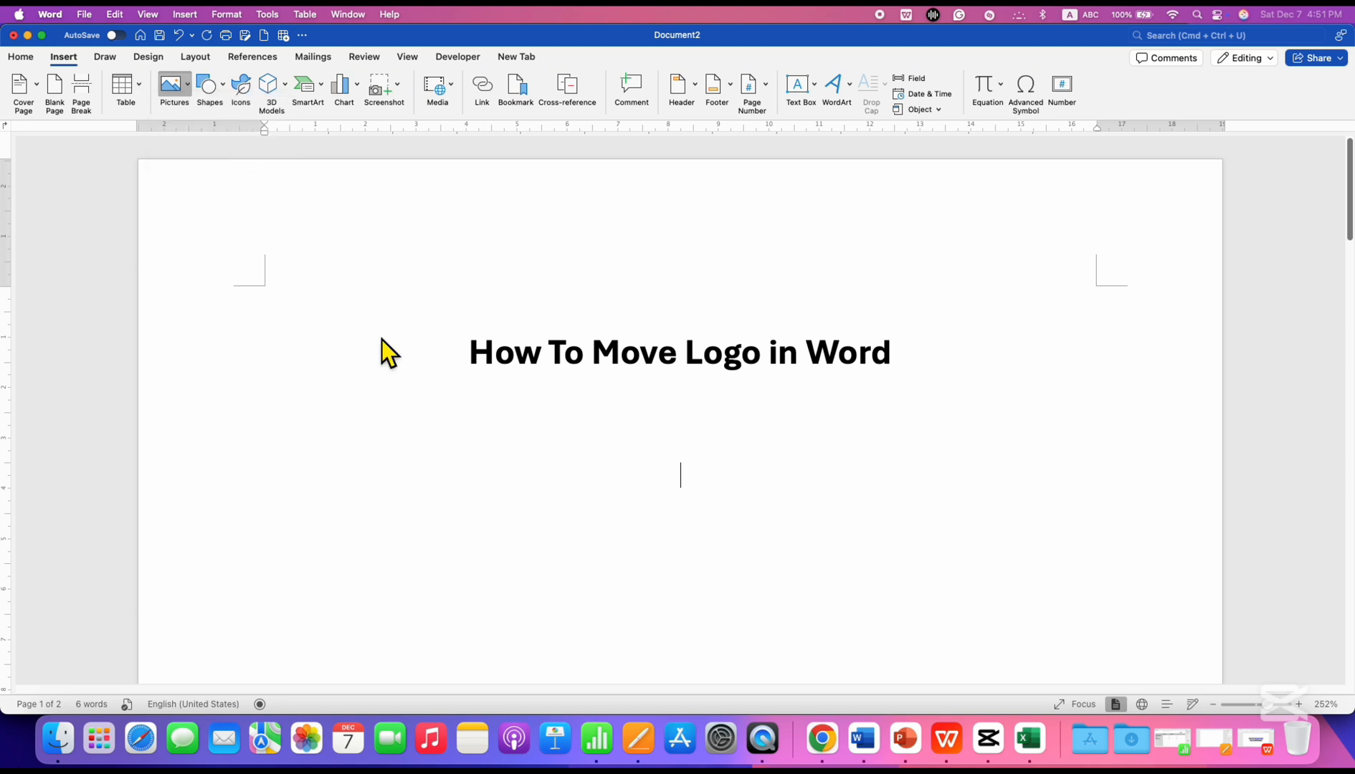
{"action": "left_click", "coordinate": [173, 90]}
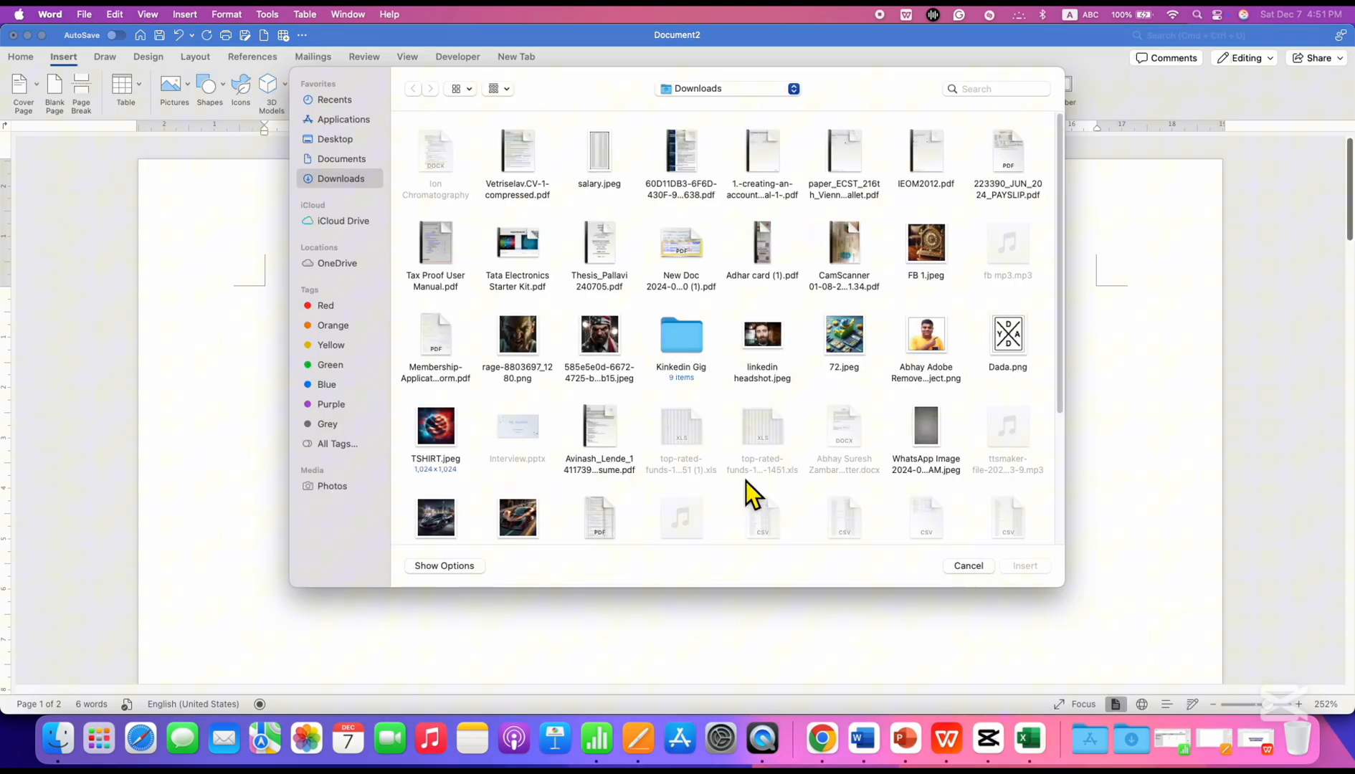
{"action": "left_click", "coordinate": [436, 425]}
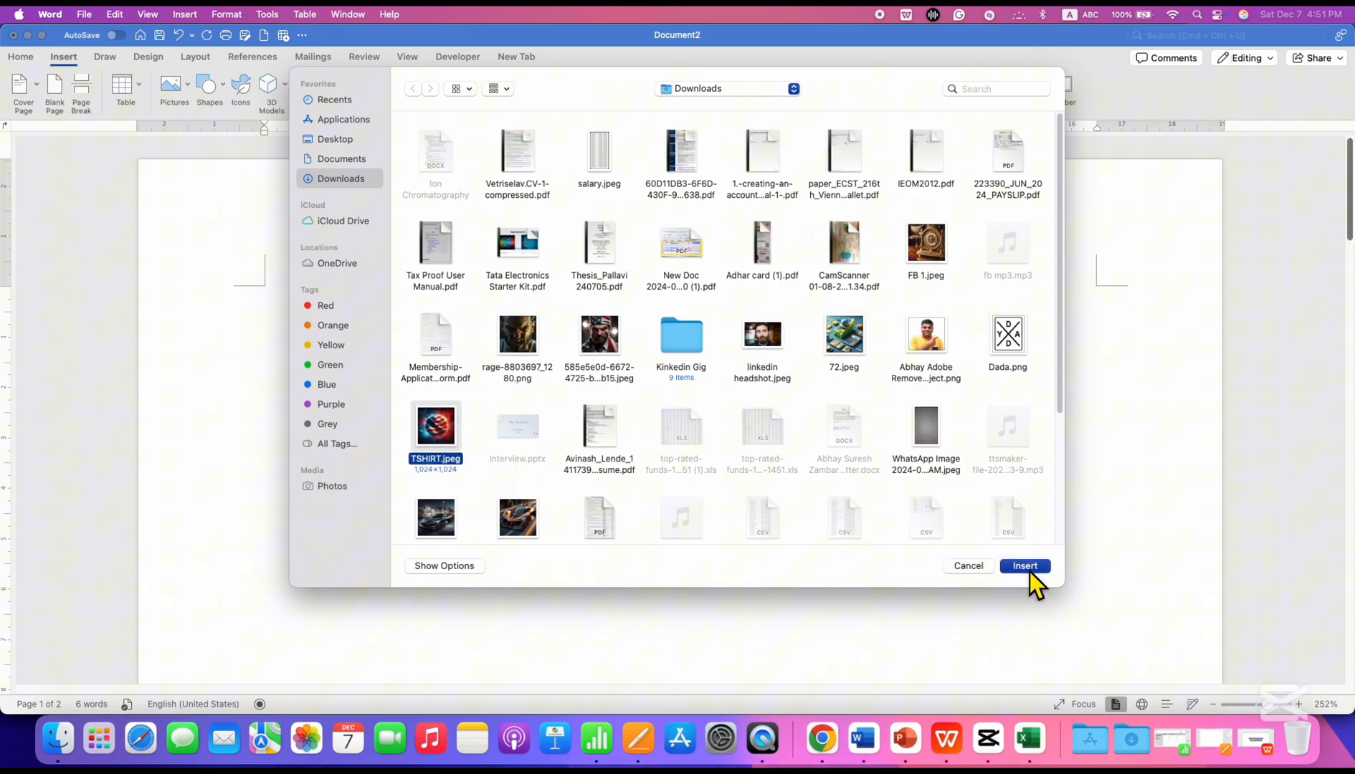
{"action": "left_click", "coordinate": [1025, 565]}
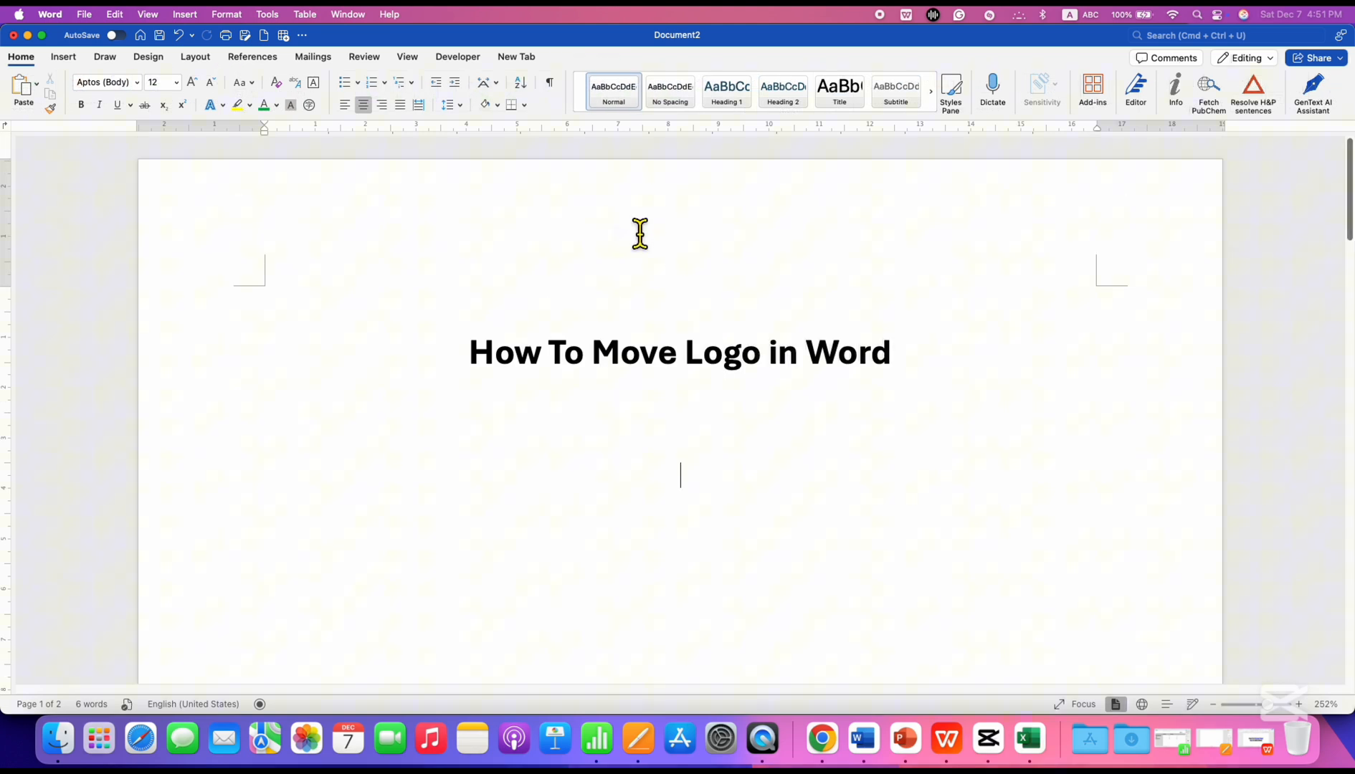
Paste the TSHIRT logo into the page header at the left margin and select it
{"action": "double_click", "coordinate": [640, 234]}
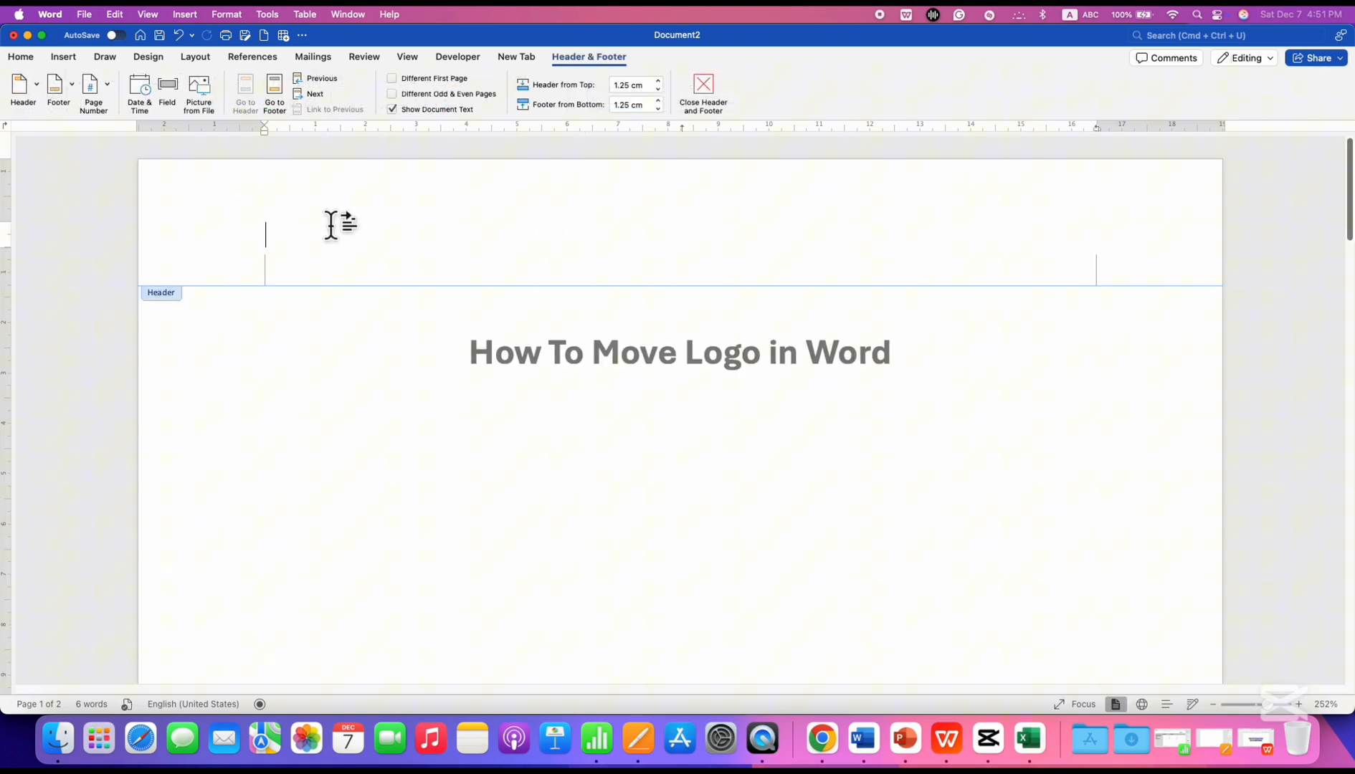
{"action": "right_click", "coordinate": [331, 227]}
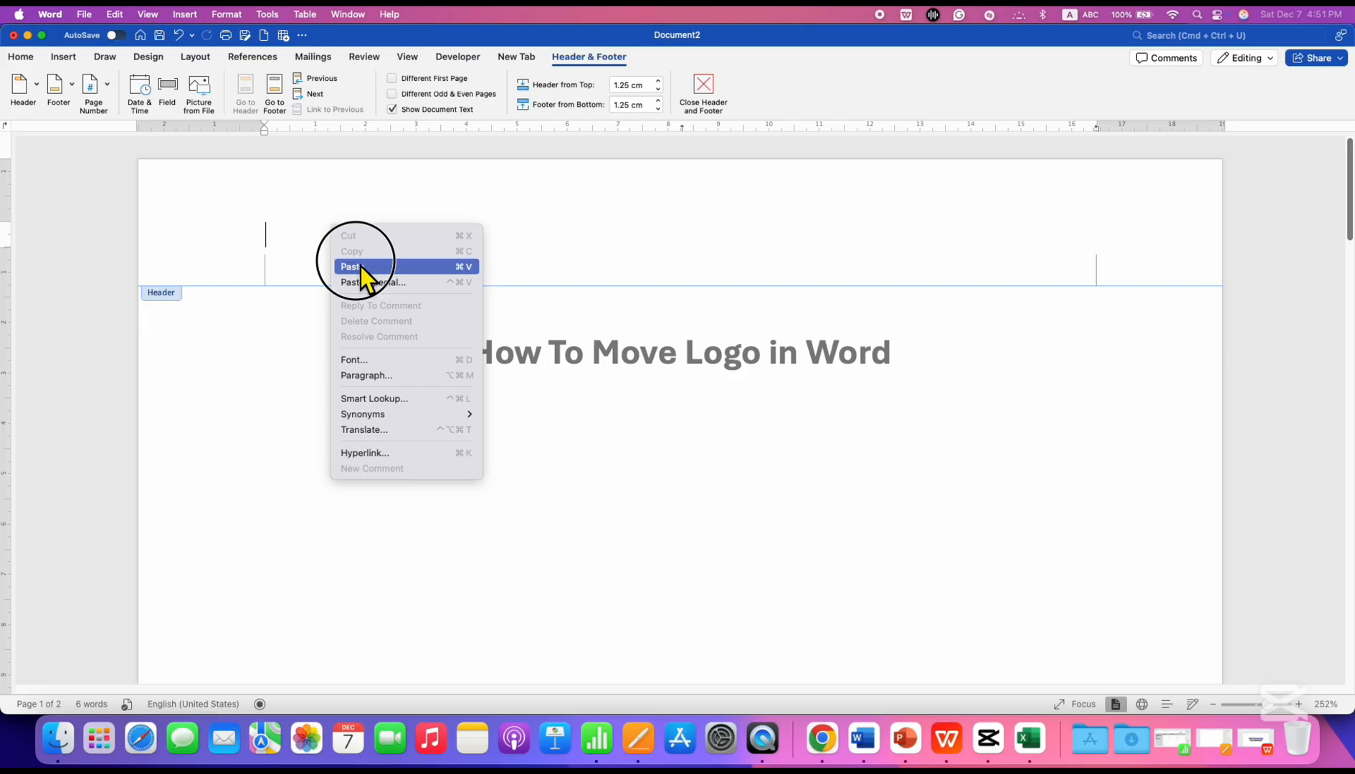
{"action": "left_click", "coordinate": [352, 267]}
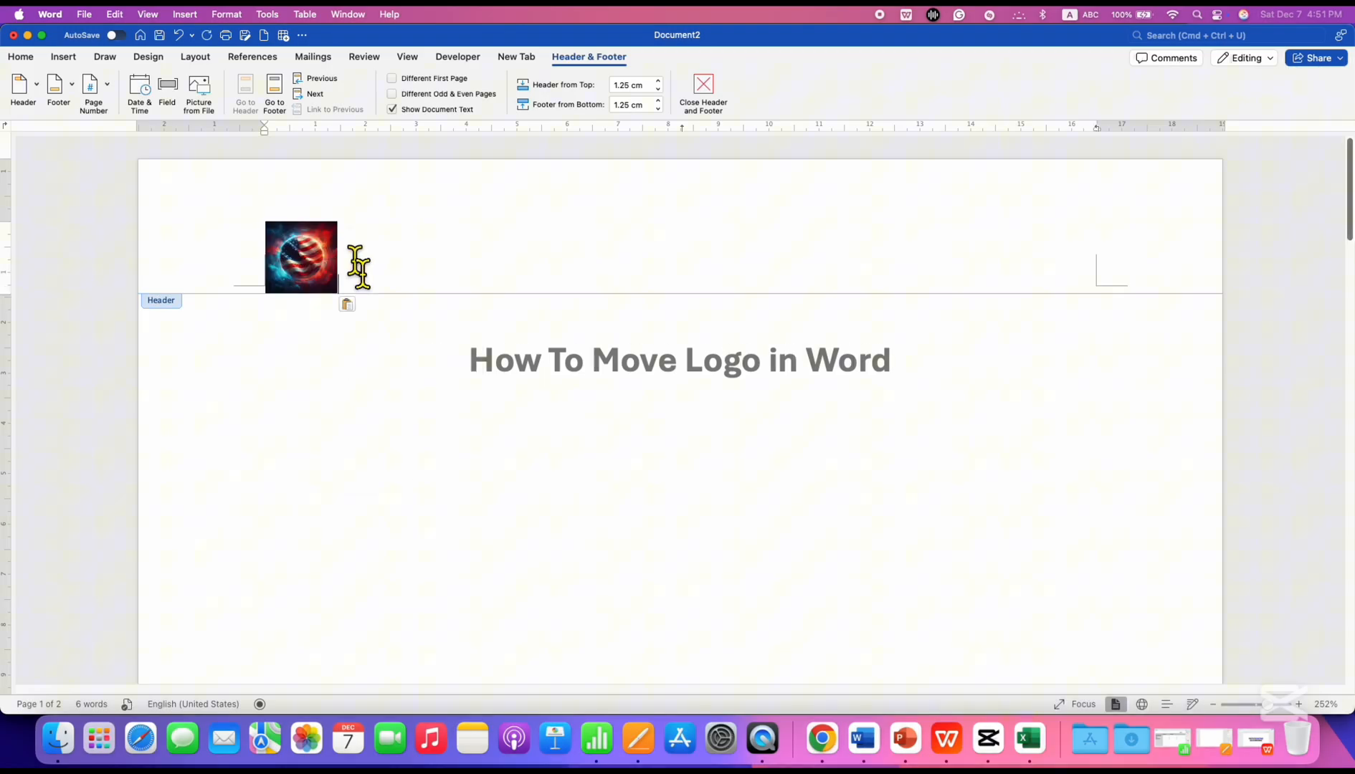
{"action": "left_click", "coordinate": [301, 257]}
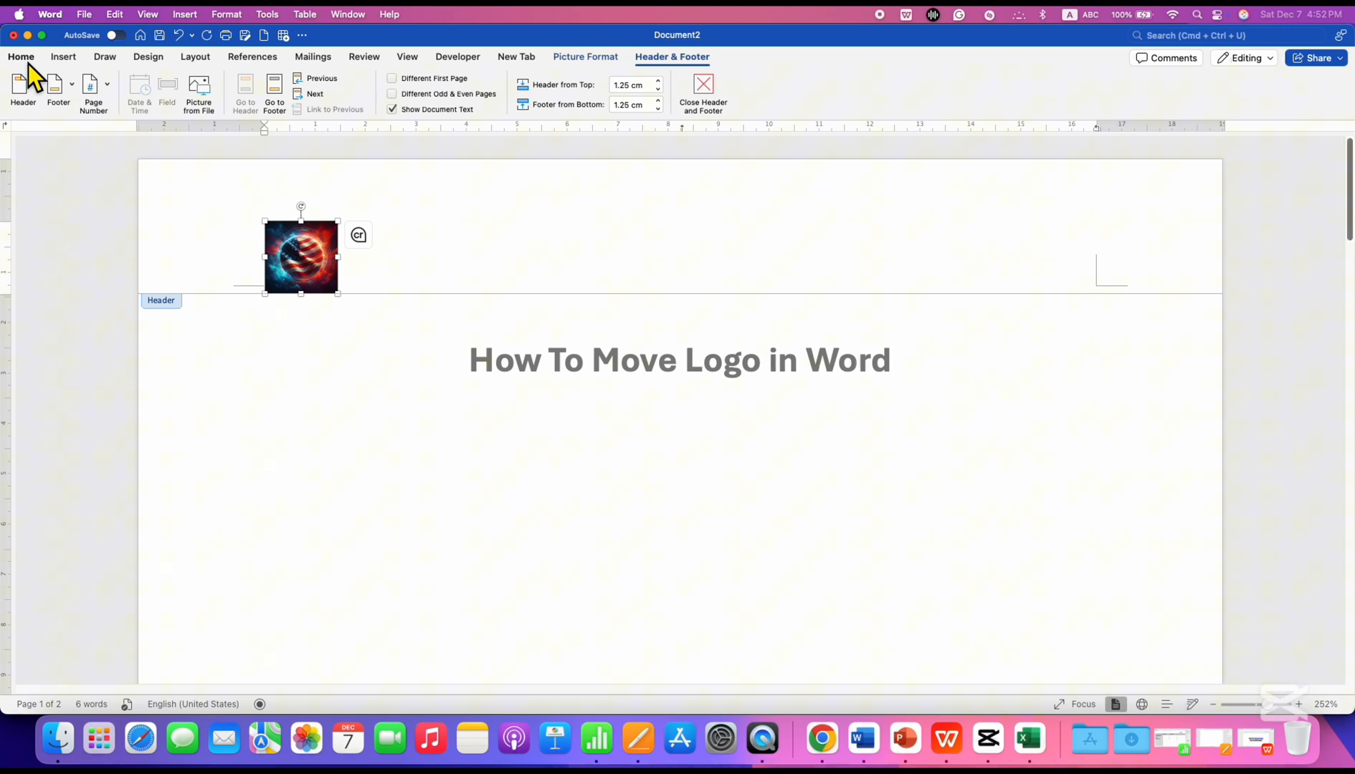
Centre the logo with Home alignment, then drag it to the header's right end and select it
{"action": "left_click", "coordinate": [20, 56]}
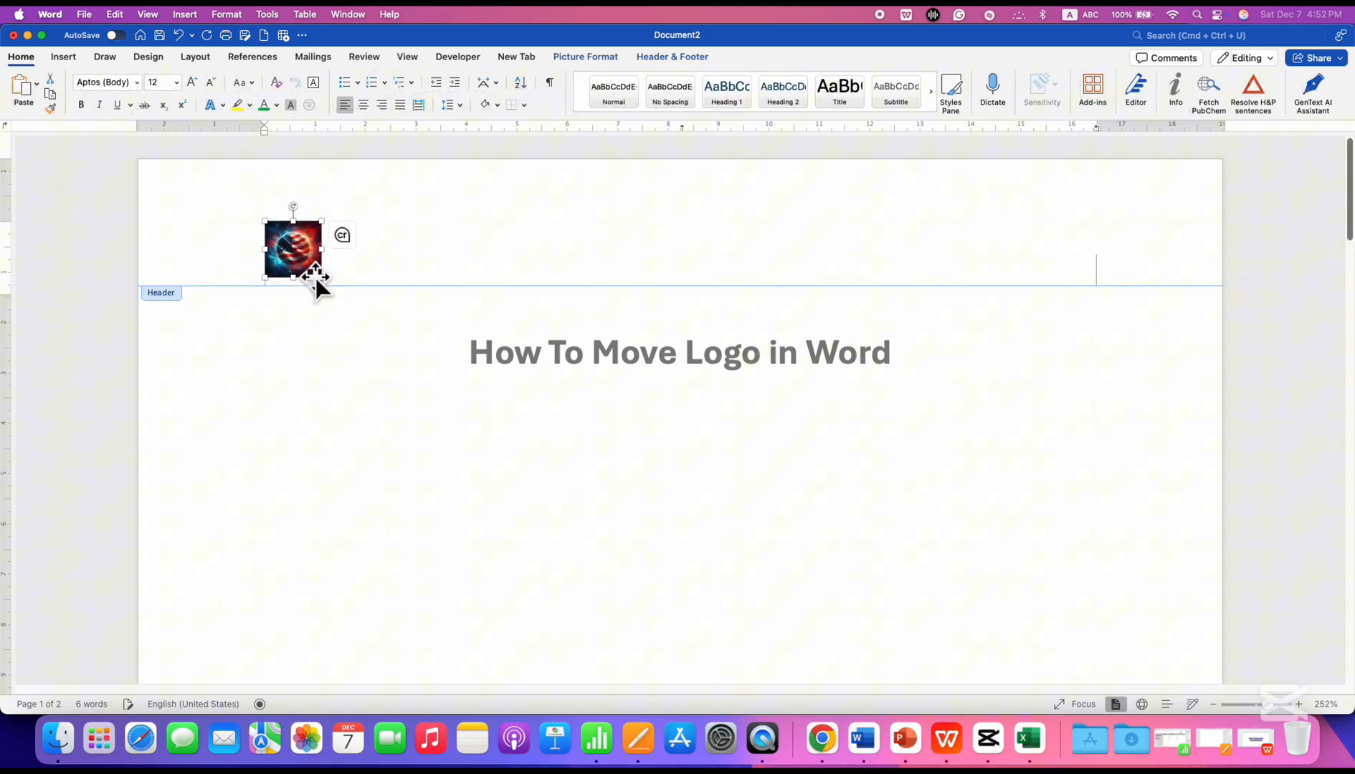
{"action": "mouse_move", "coordinate": [363, 105]}
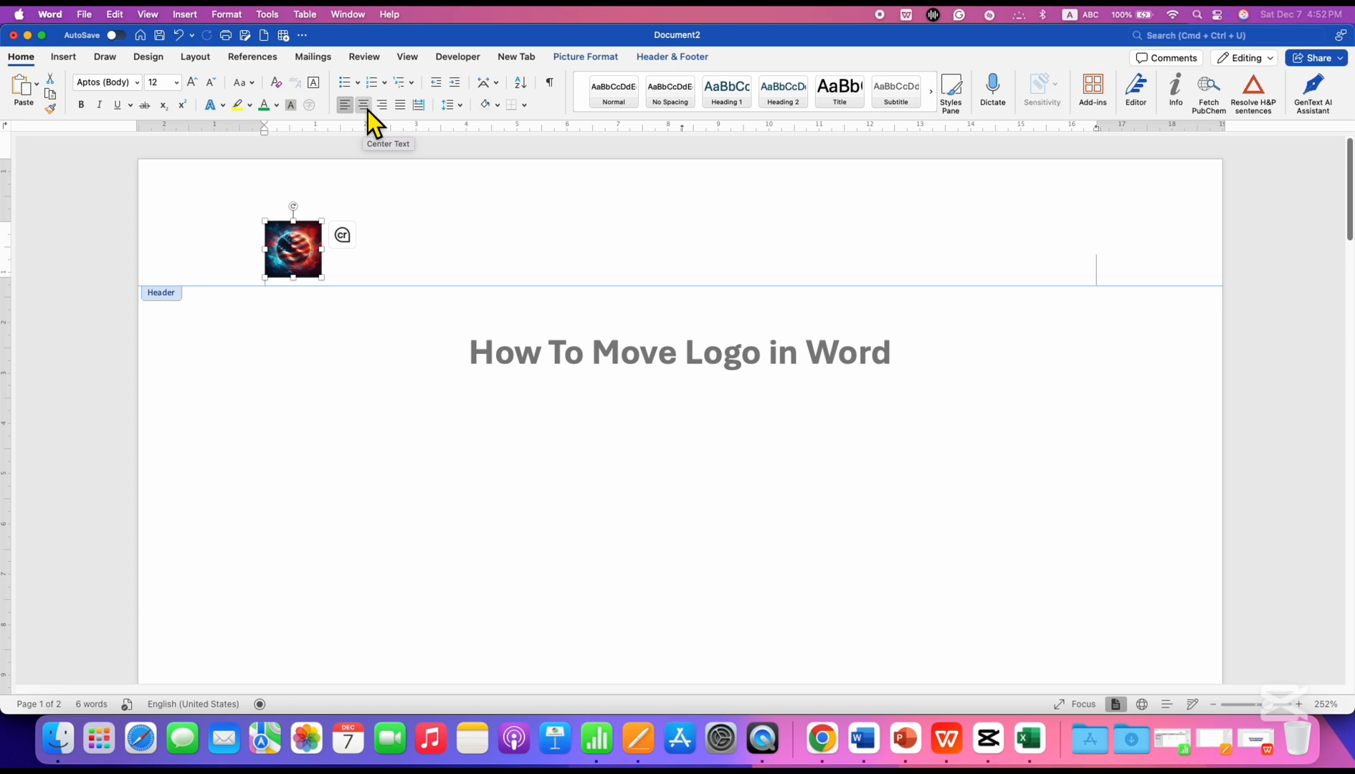
{"action": "left_click", "coordinate": [363, 105]}
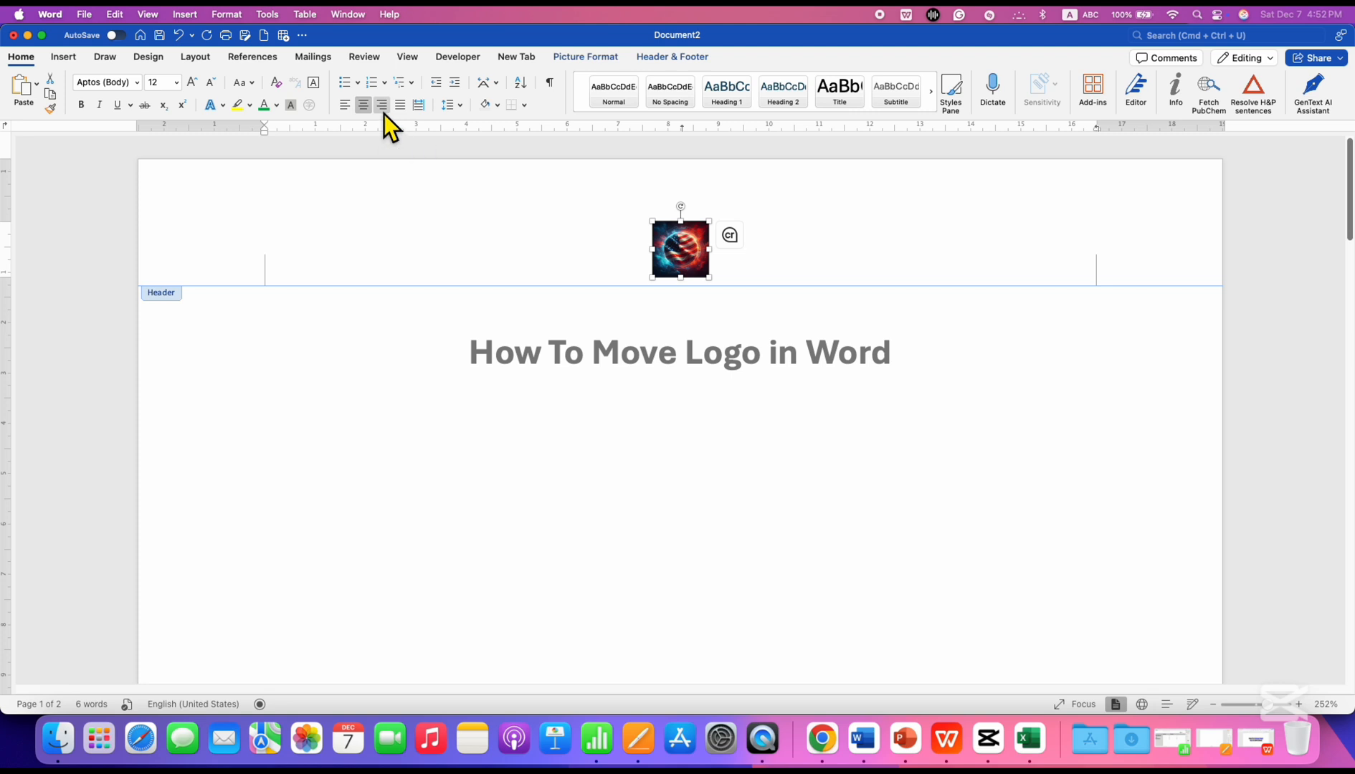
{"action": "left_click_drag", "start_coordinate": [679, 249], "coordinate": [1067, 249]}
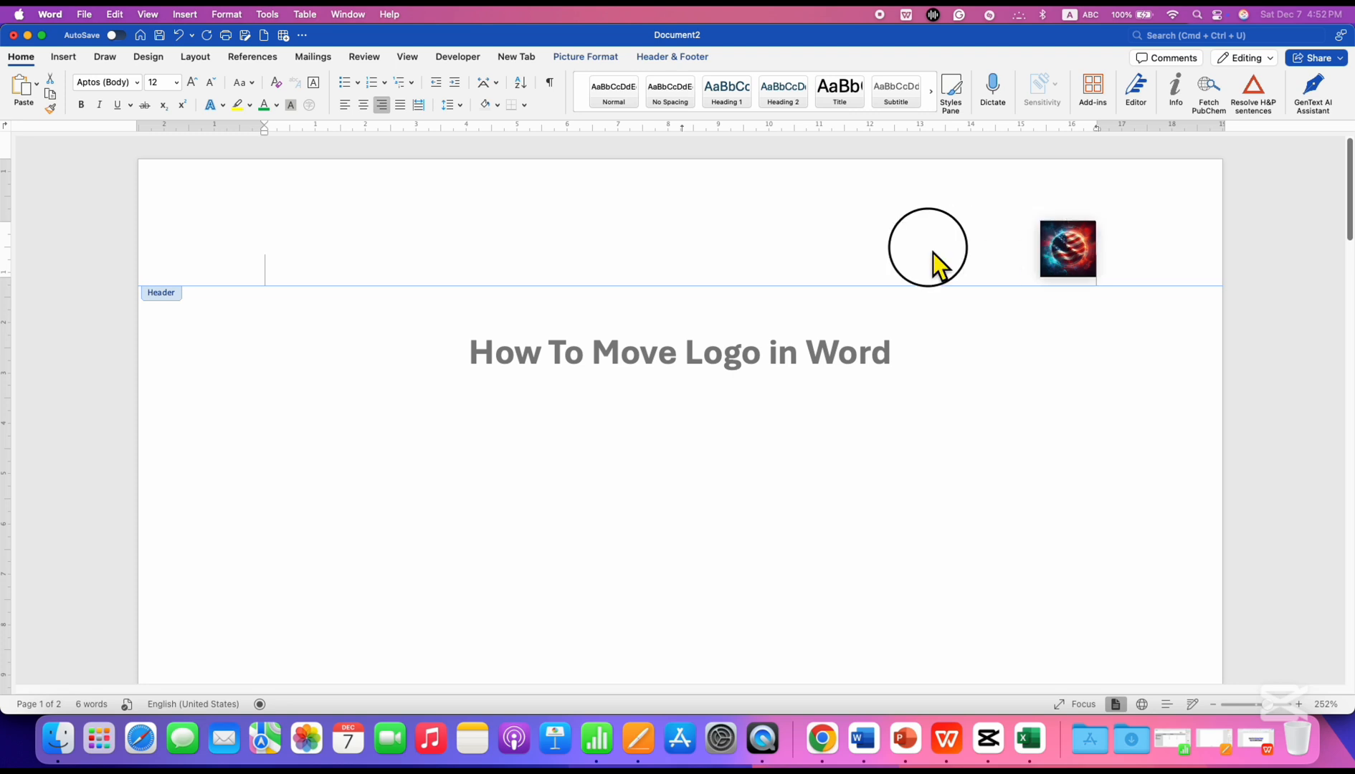
{"action": "left_click", "coordinate": [1067, 250]}
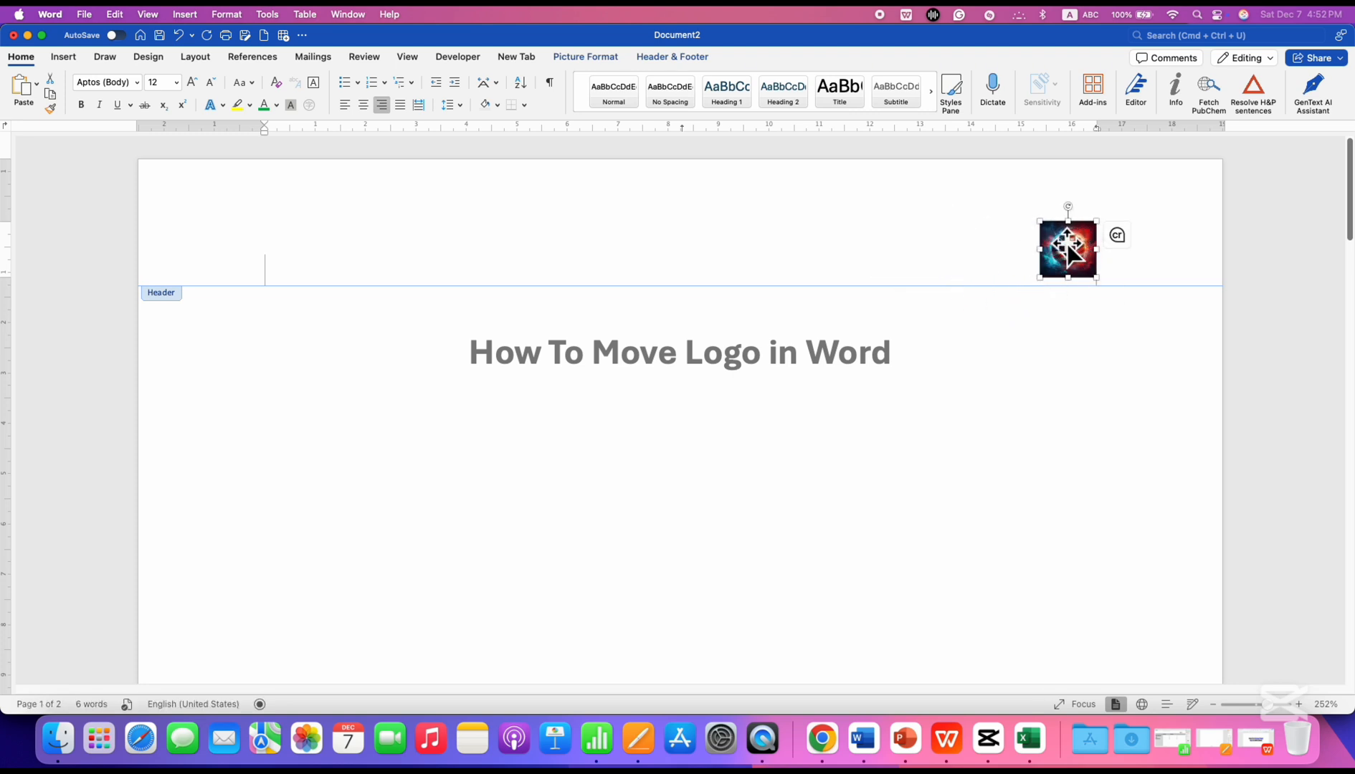
Set the logo's text wrapping to In Front of Text
{"action": "right_click", "coordinate": [1067, 250]}
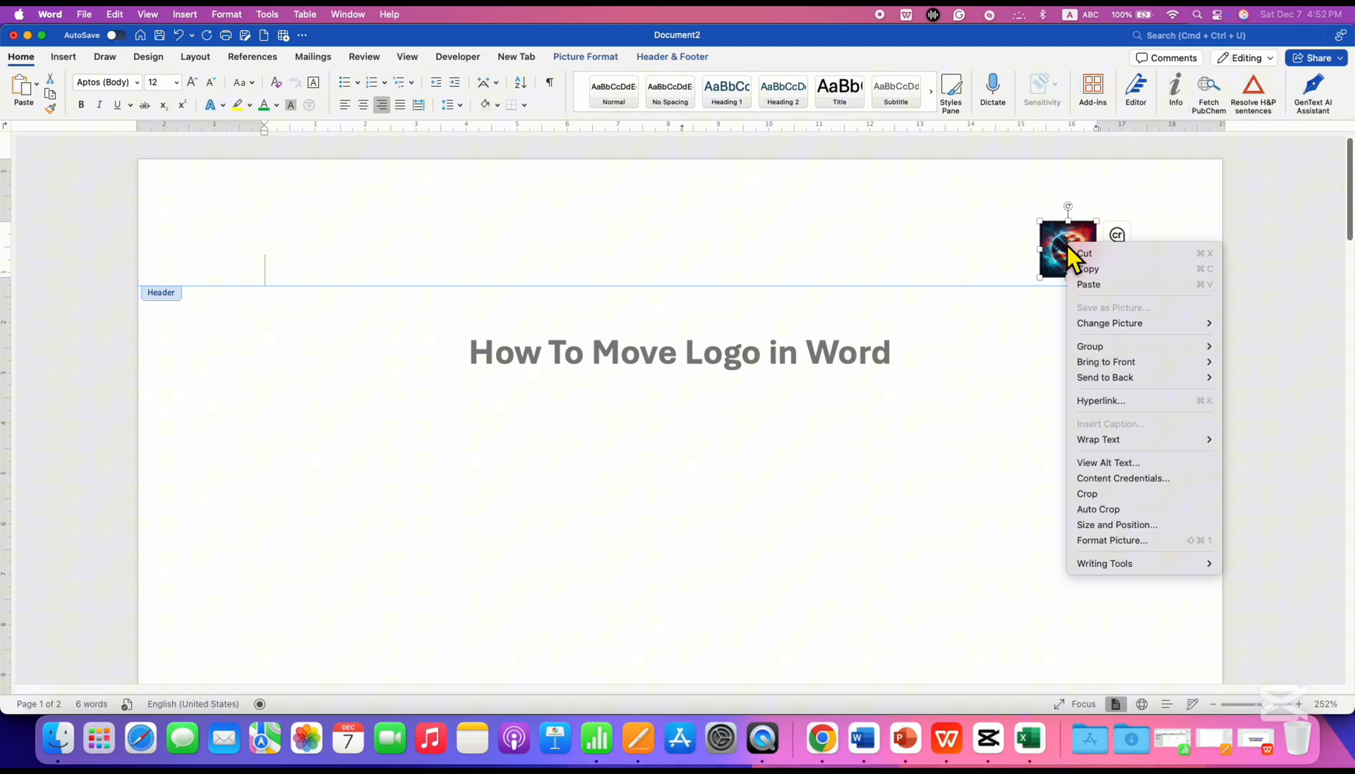
{"action": "left_click", "coordinate": [1098, 439]}
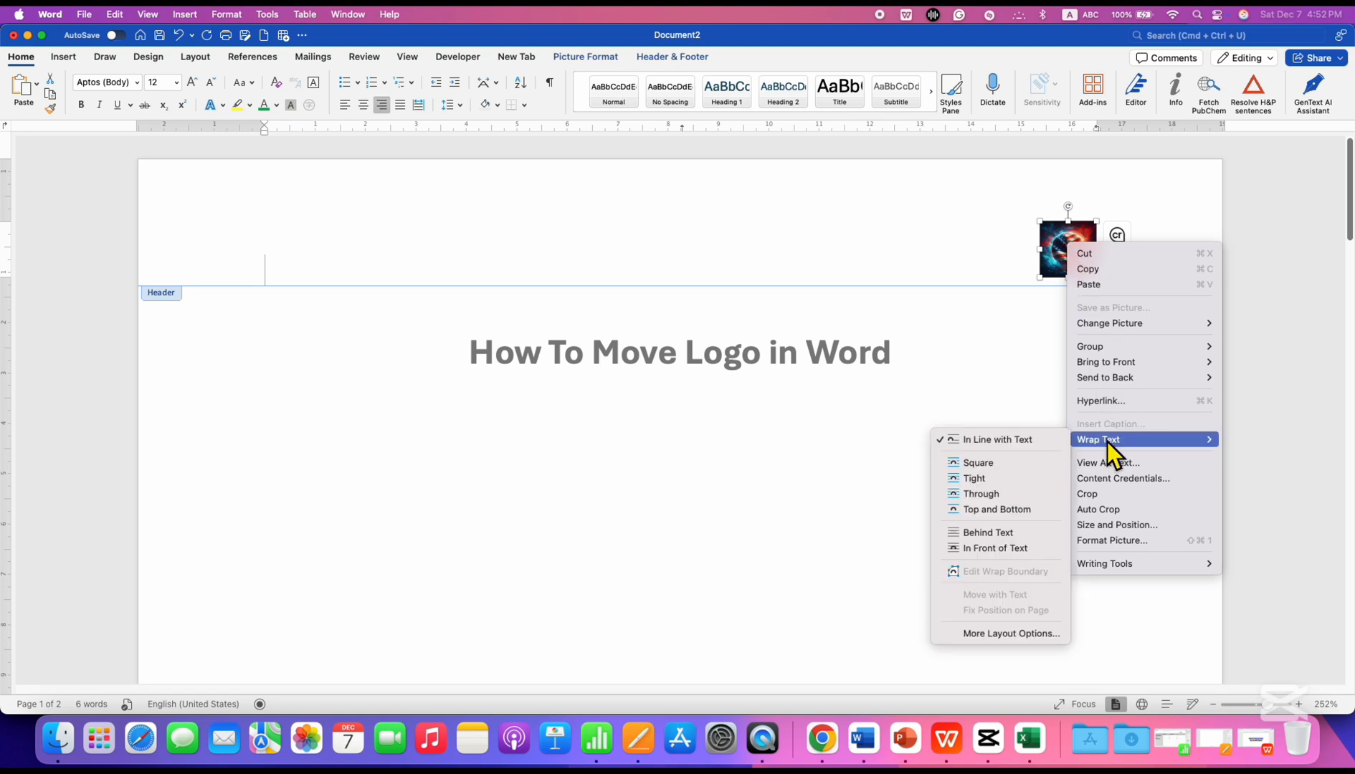
{"action": "mouse_move", "coordinate": [995, 548]}
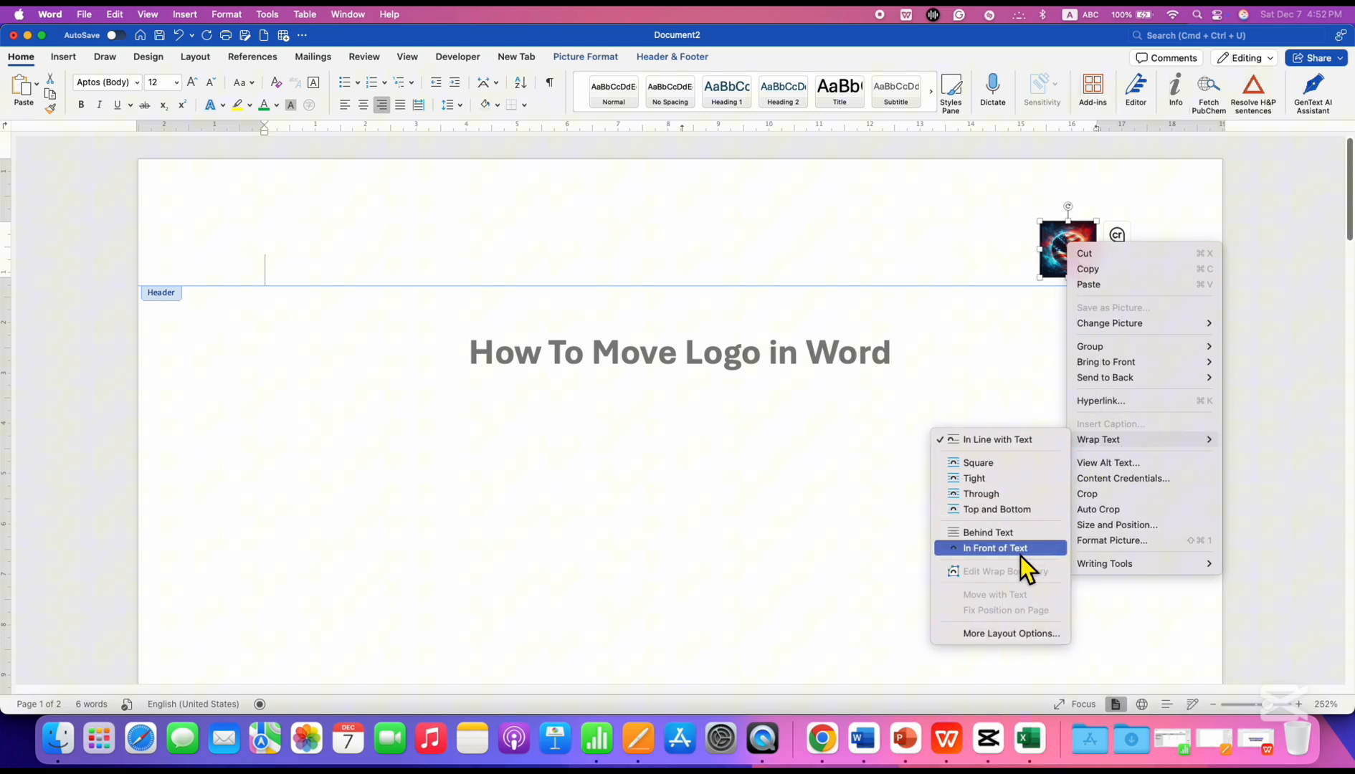
{"action": "left_click", "coordinate": [995, 548]}
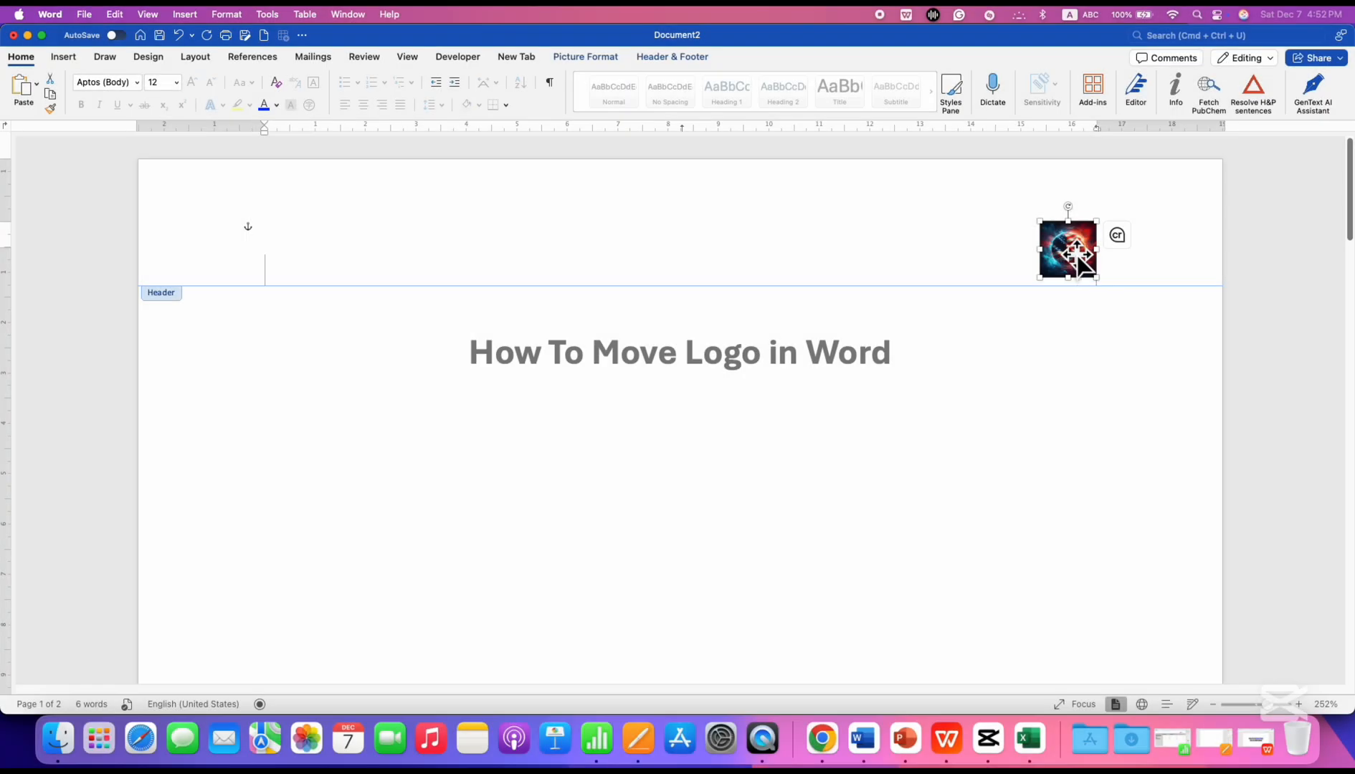
Move the floating logo to the top centre of the header and enlarge it
{"action": "left_click_drag", "start_coordinate": [1066, 250], "coordinate": [799, 241]}
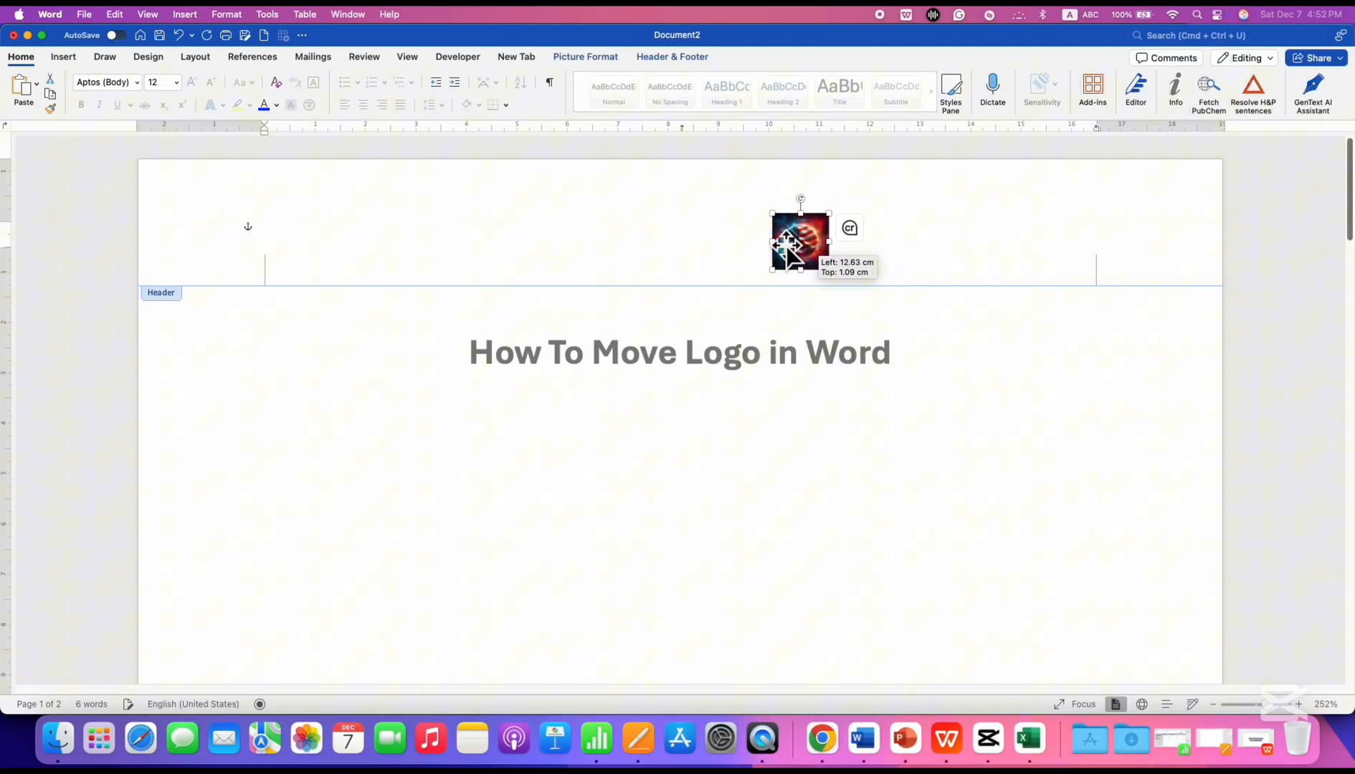
{"action": "left_click_drag", "start_coordinate": [799, 243], "coordinate": [674, 208]}
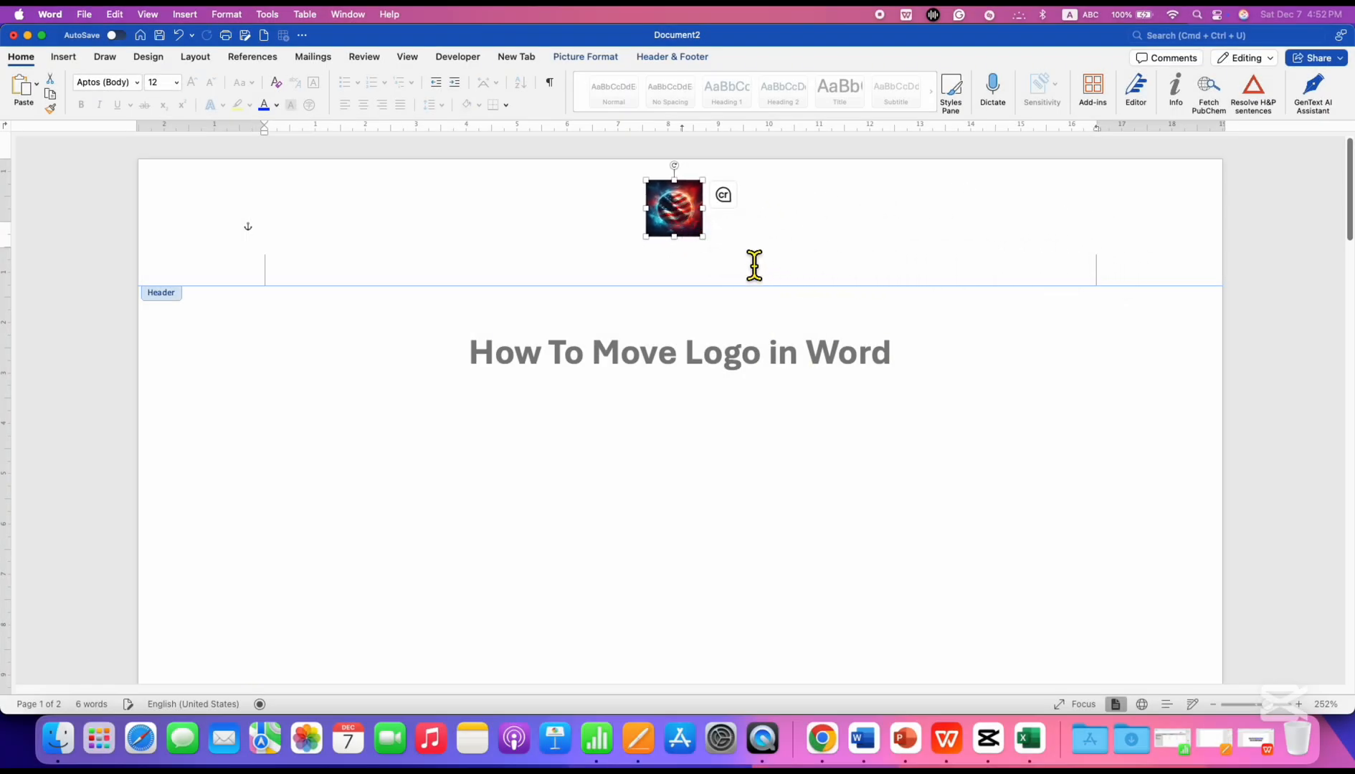
{"action": "left_click_drag", "start_coordinate": [703, 238], "coordinate": [754, 277]}
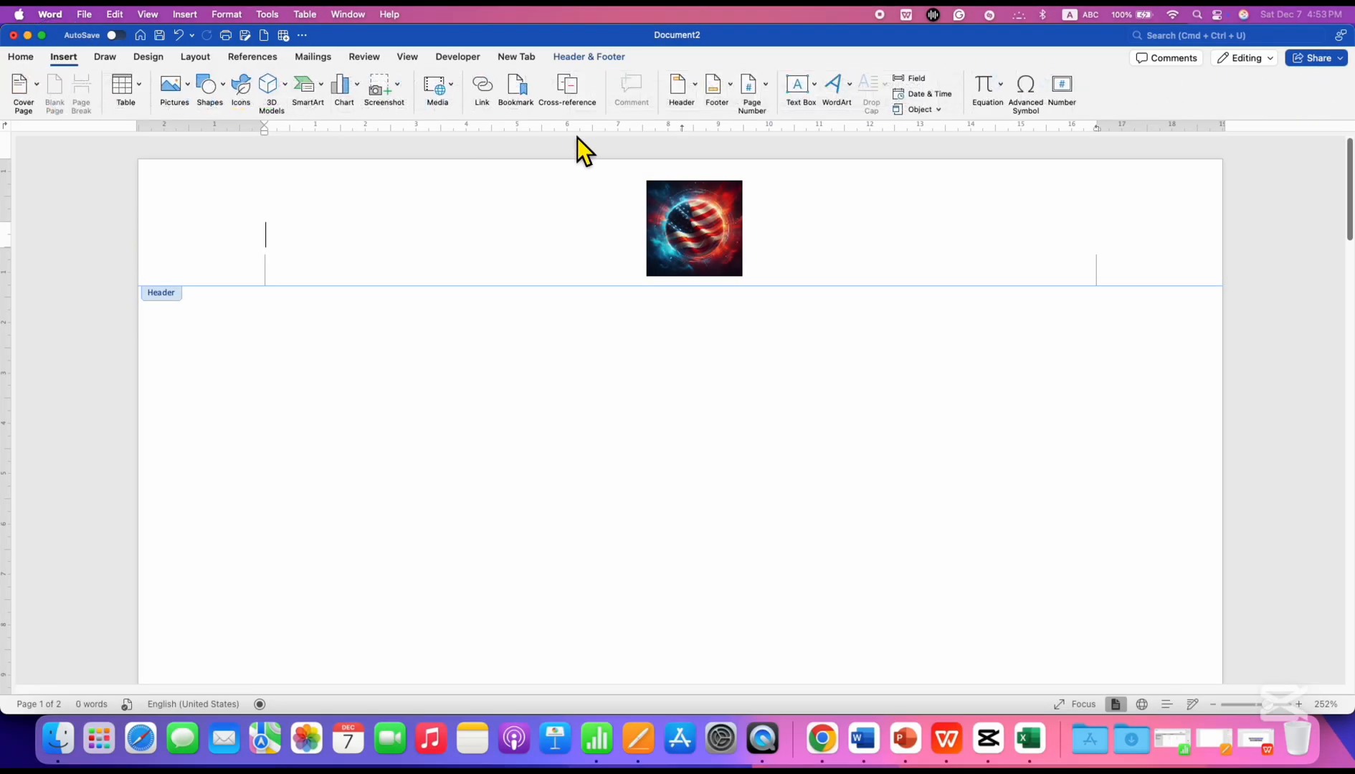
Draw a text box right of the logo and enter the title 'How To Move Logo in Word'
{"action": "left_click", "coordinate": [813, 83]}
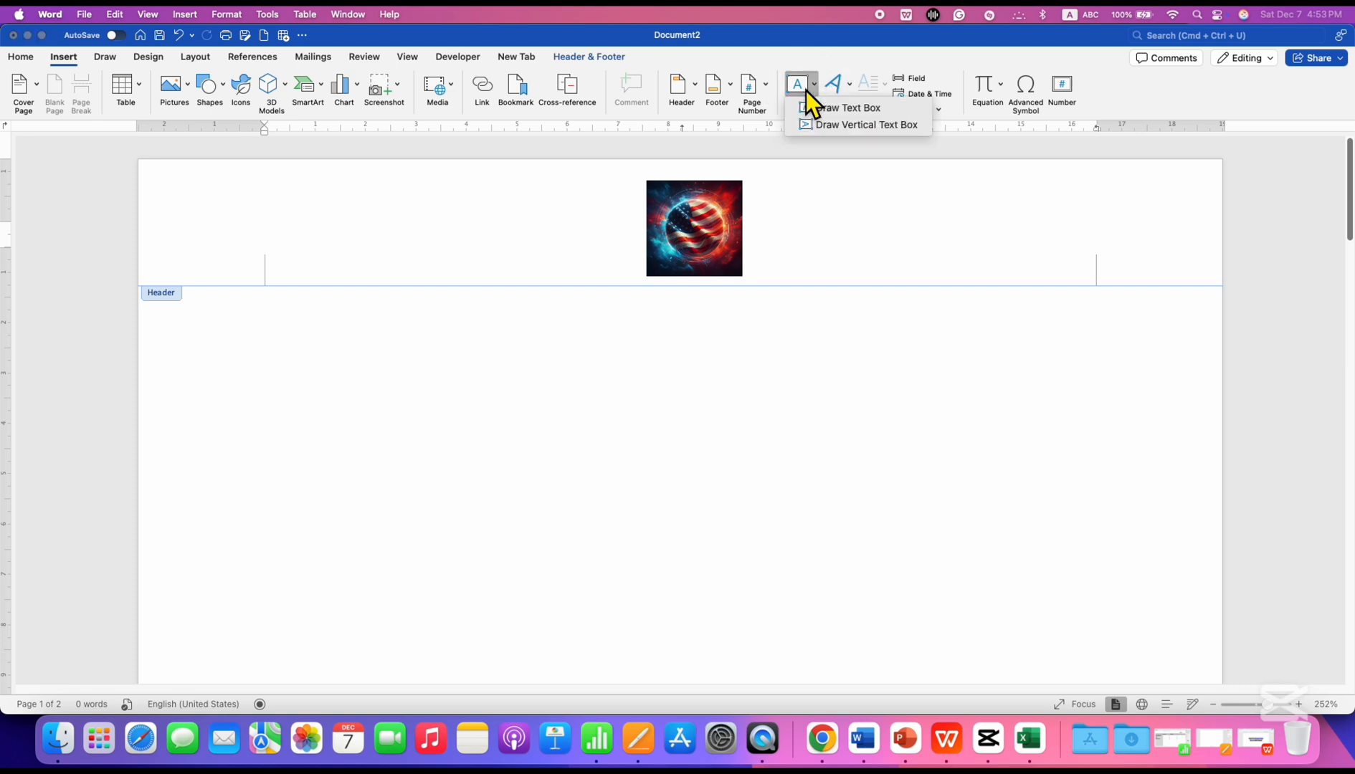
{"action": "left_click", "coordinate": [849, 108]}
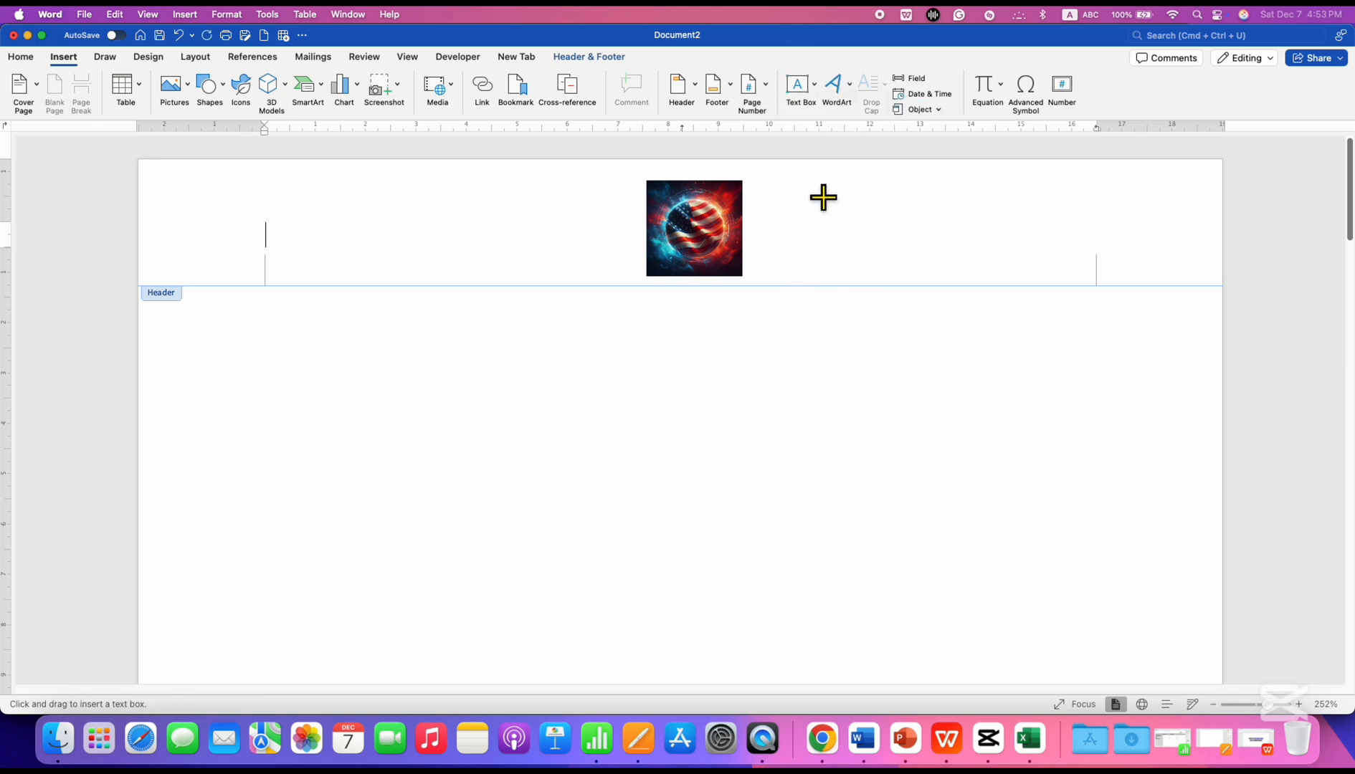
{"action": "left_click_drag", "start_coordinate": [821, 196], "coordinate": [1028, 251]}
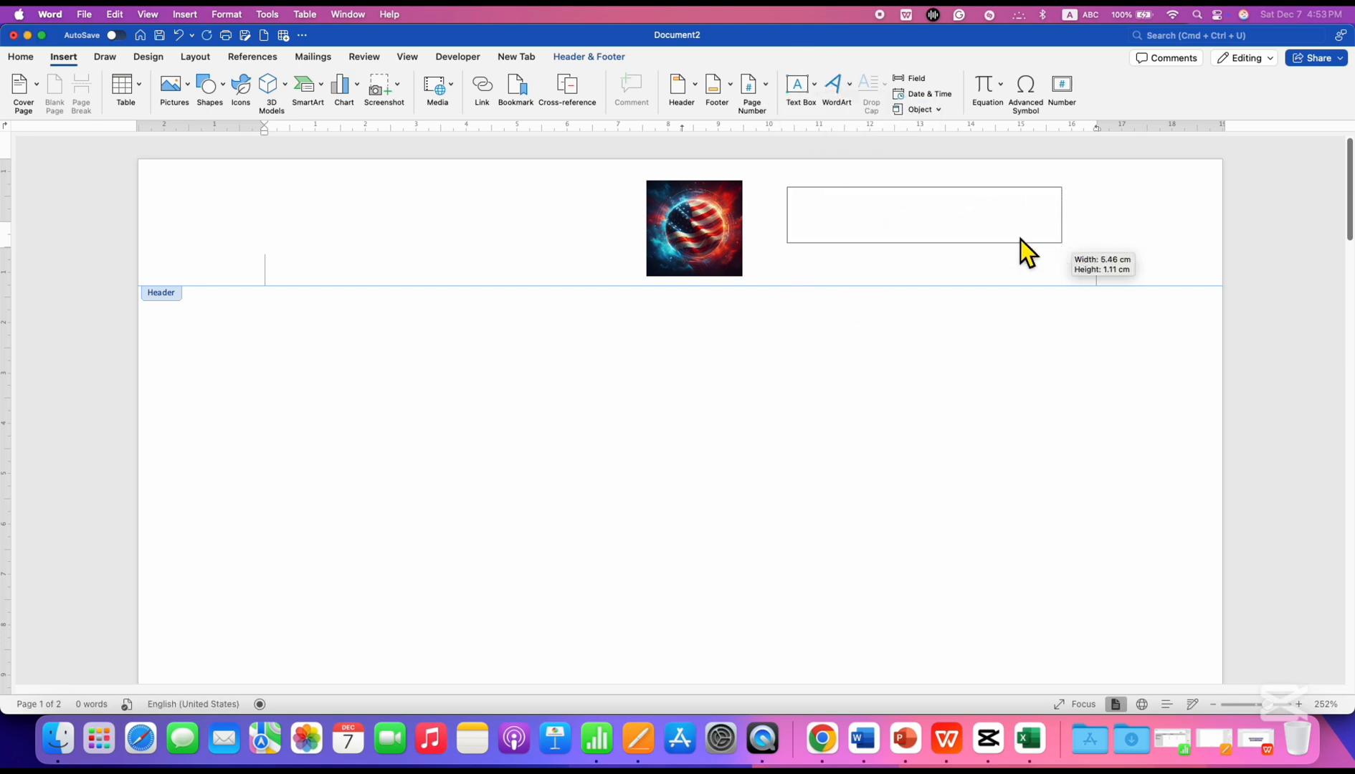
{"action": "type", "text": "How To Move"}
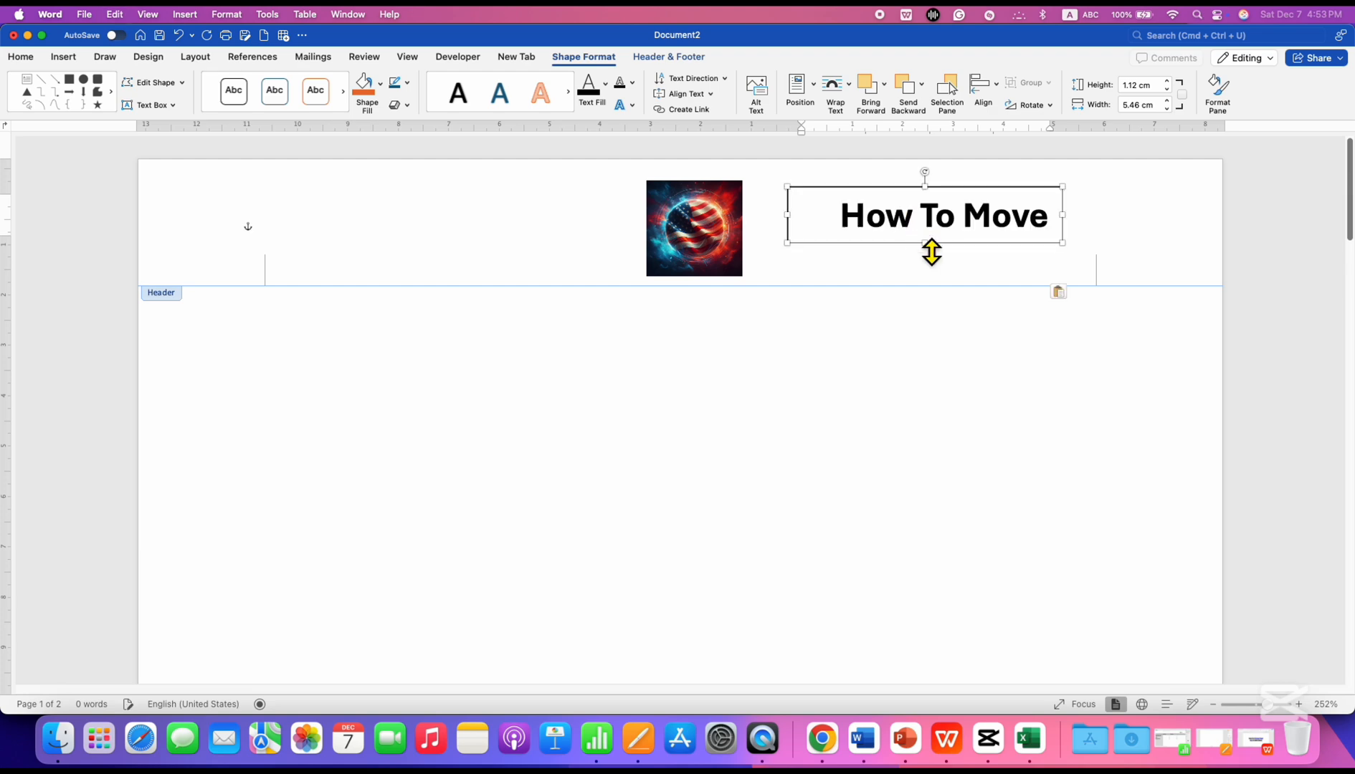
{"action": "mouse_move", "coordinate": [894, 241]}
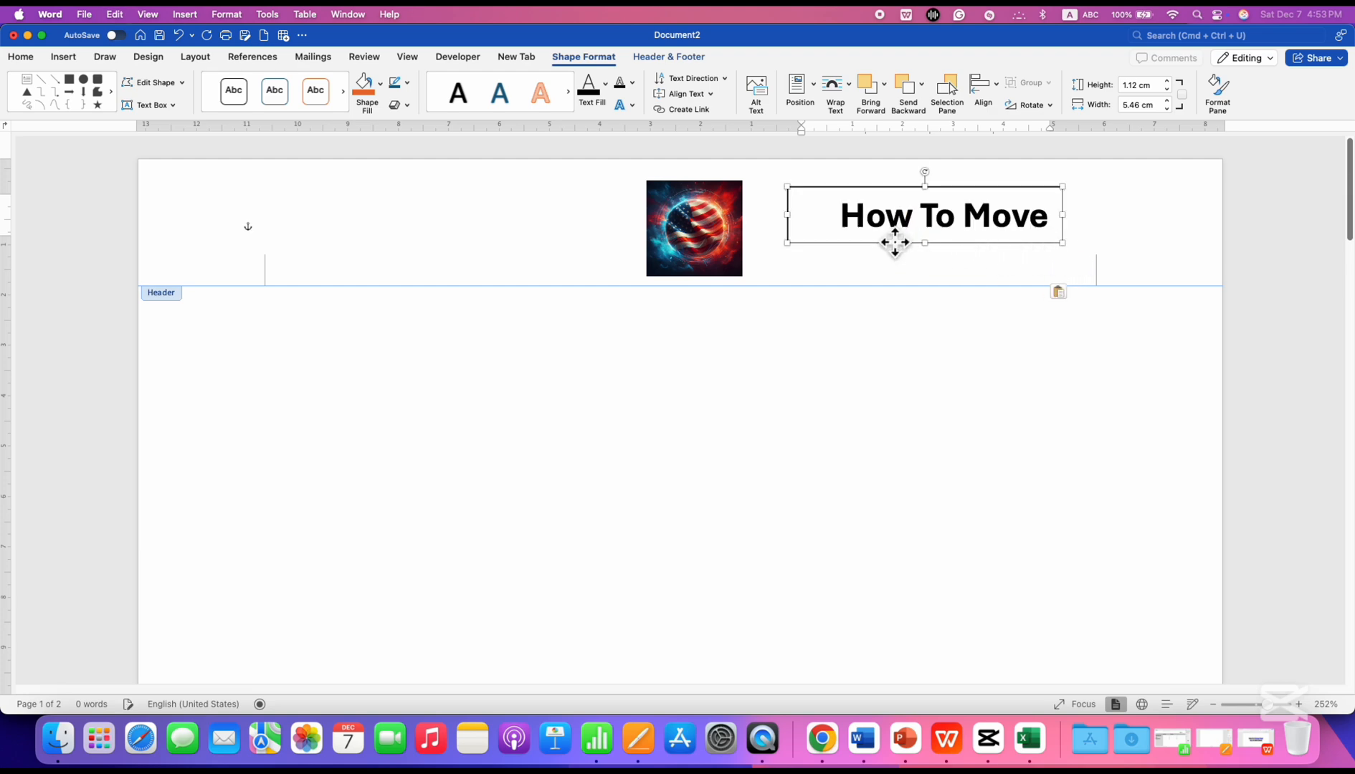
{"action": "mouse_move", "coordinate": [849, 182]}
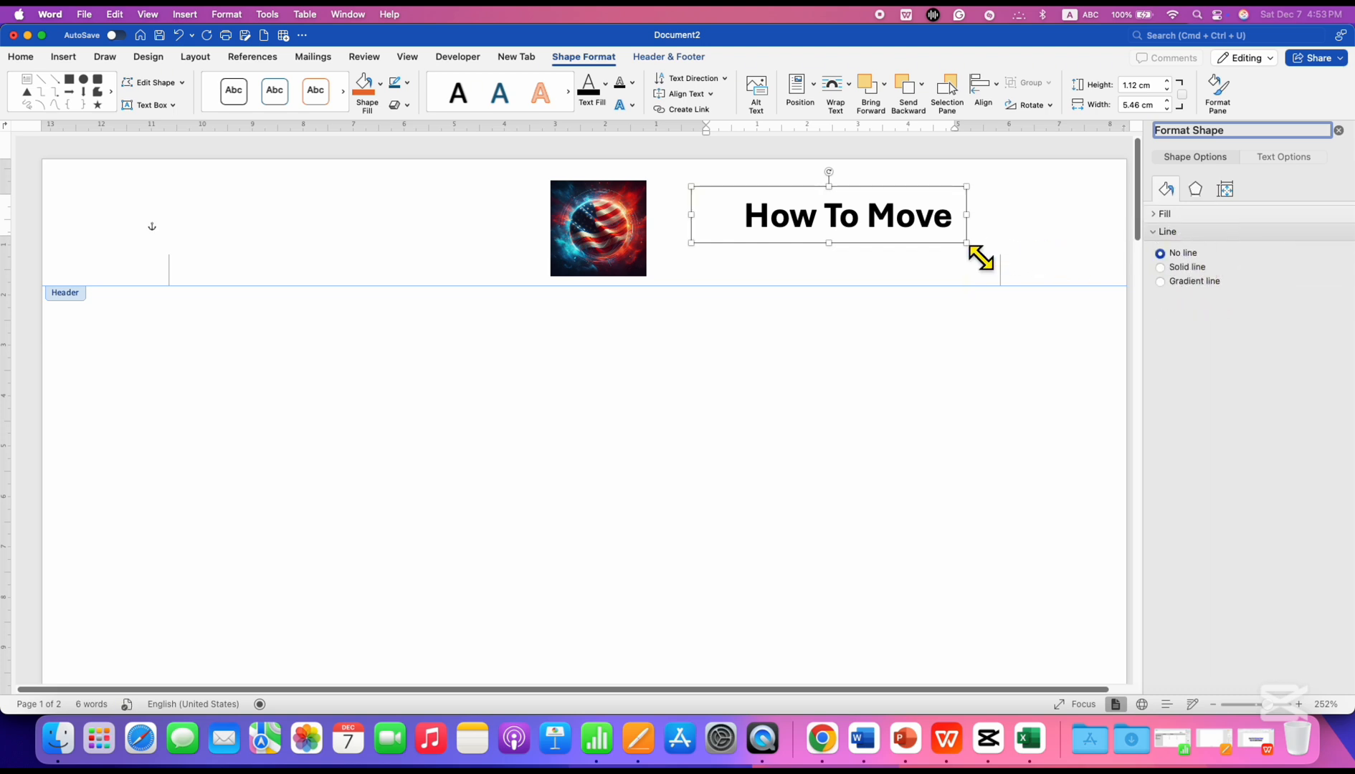
Resize the borderless text box so the title fits on two lines
{"action": "left_click_drag", "start_coordinate": [967, 243], "coordinate": [998, 276]}
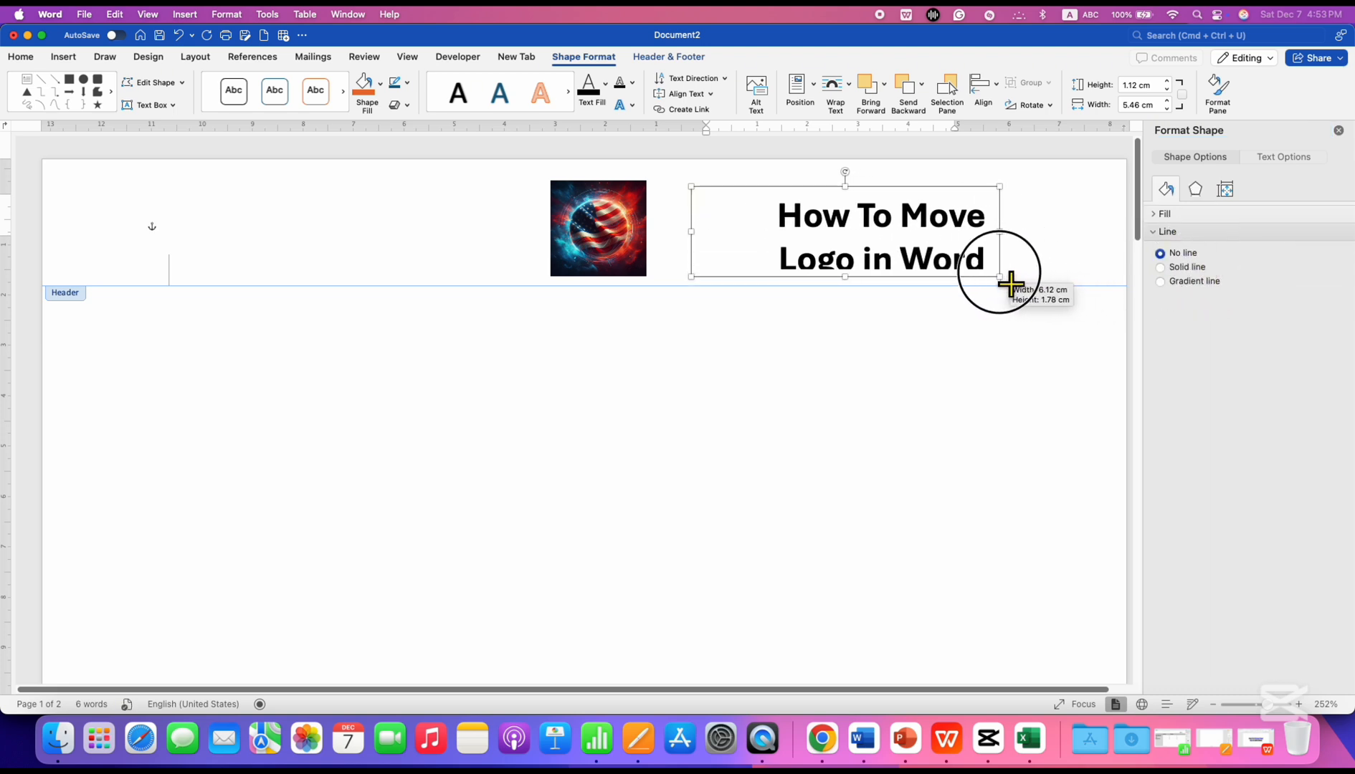
{"action": "left_click_drag", "start_coordinate": [1000, 277], "coordinate": [1000, 277]}
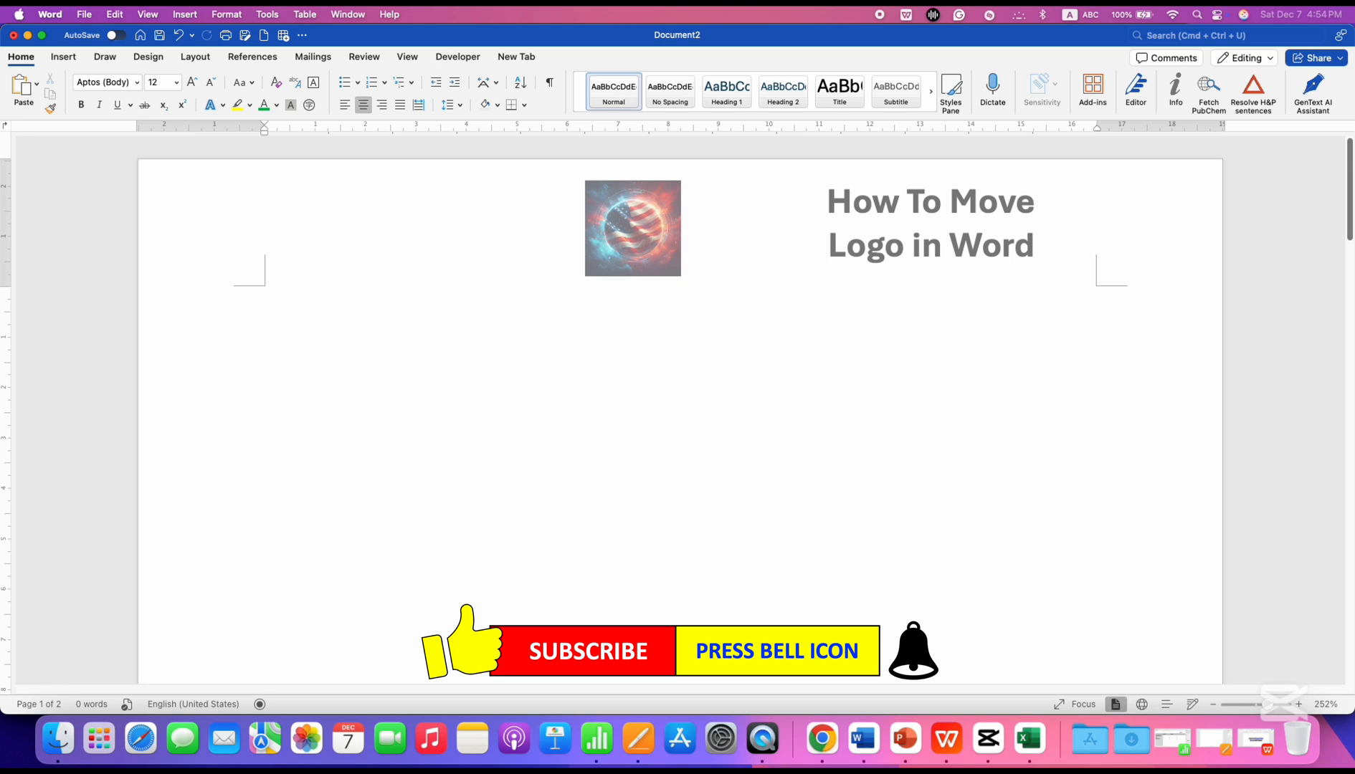
{"action": "left_click", "coordinate": [680, 431]}
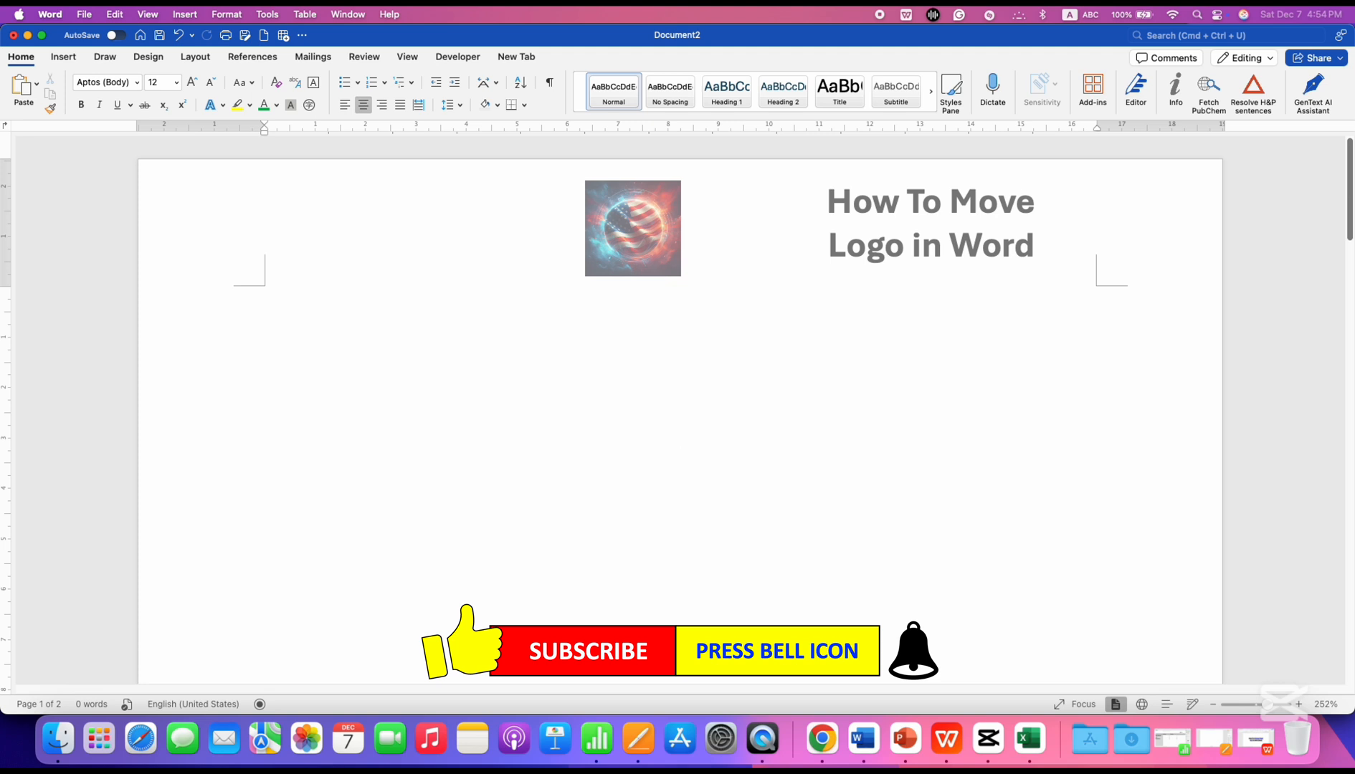
{"action": "left_click", "coordinate": [679, 432]}
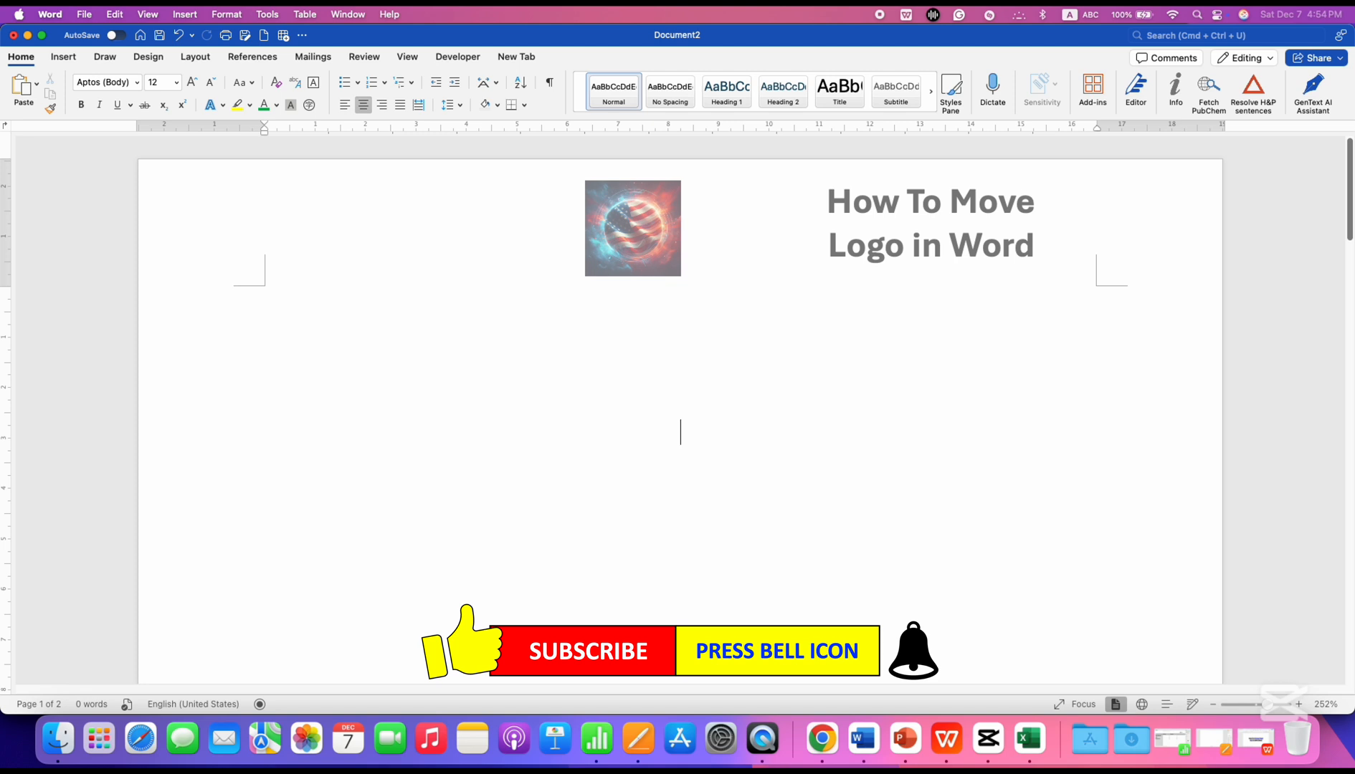